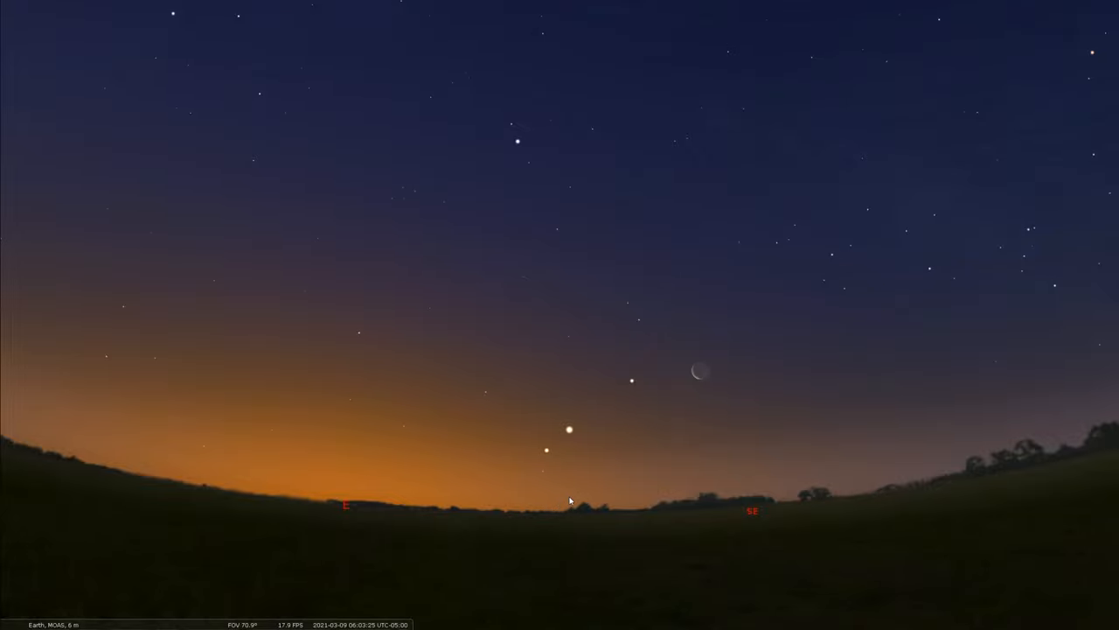
Step: Select Mercury, Jupiter and then Saturn near the eastern horizon to view each planet's info panel
click(543, 455)
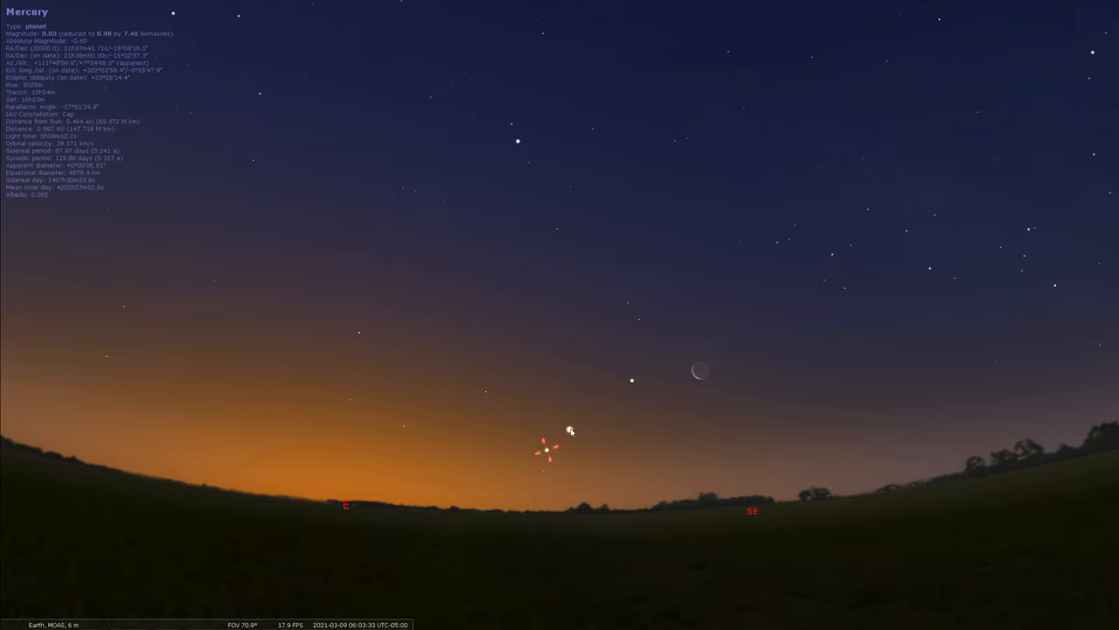
click(566, 448)
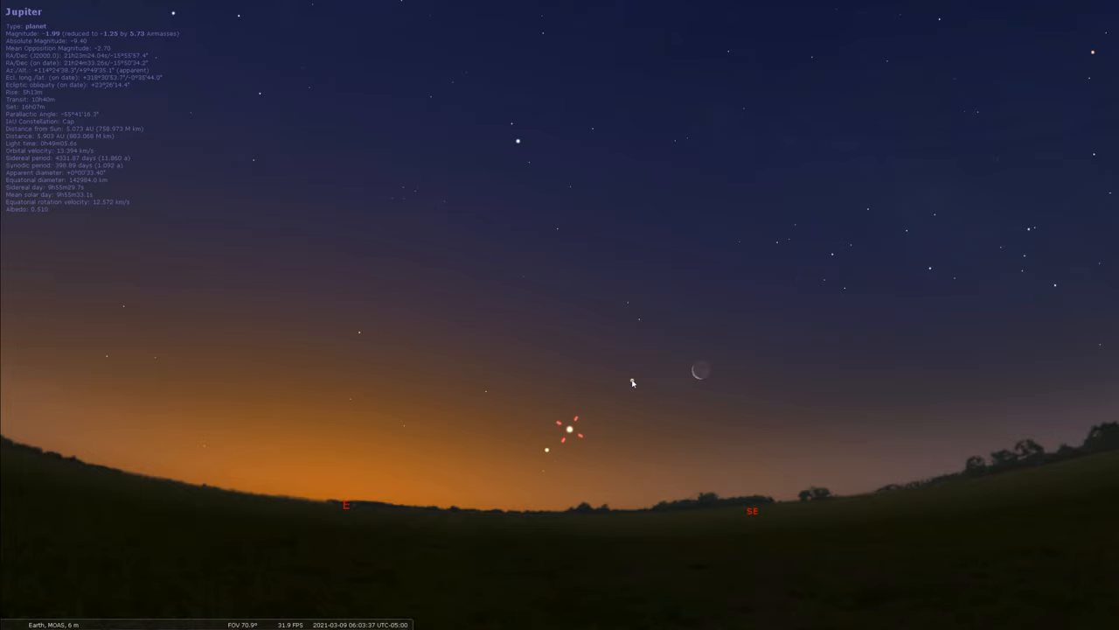
click(628, 381)
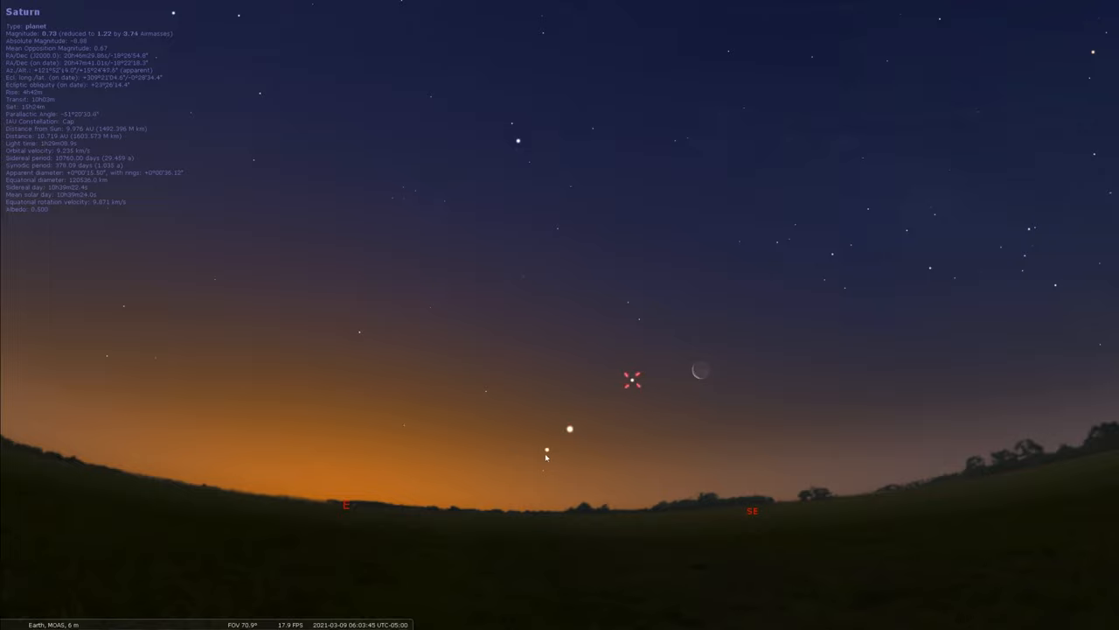
click(634, 385)
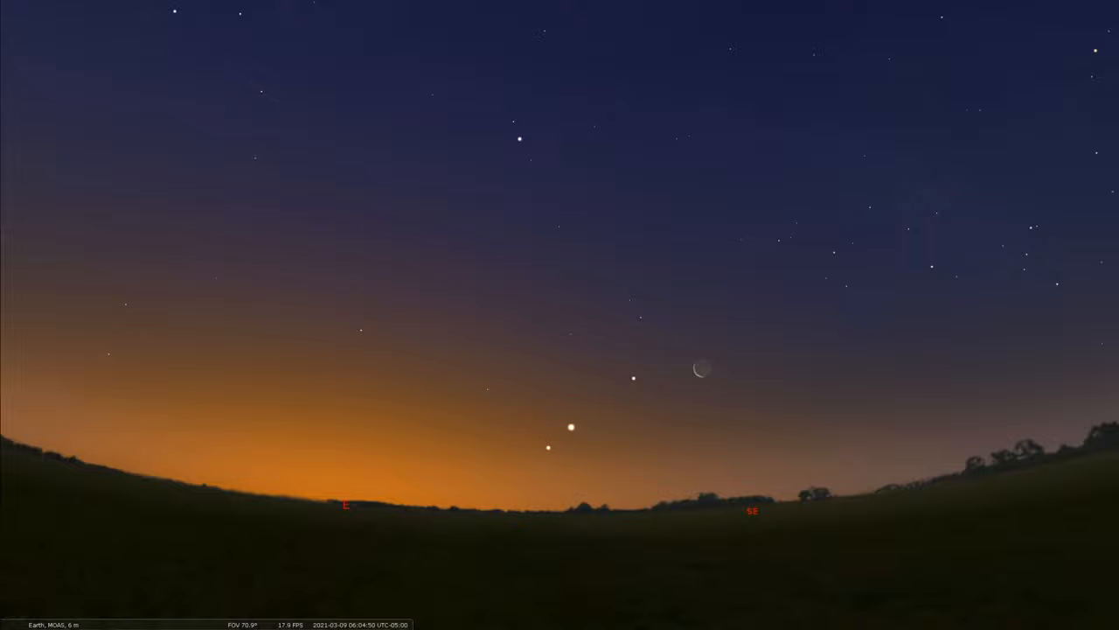
mouse_move(752, 413)
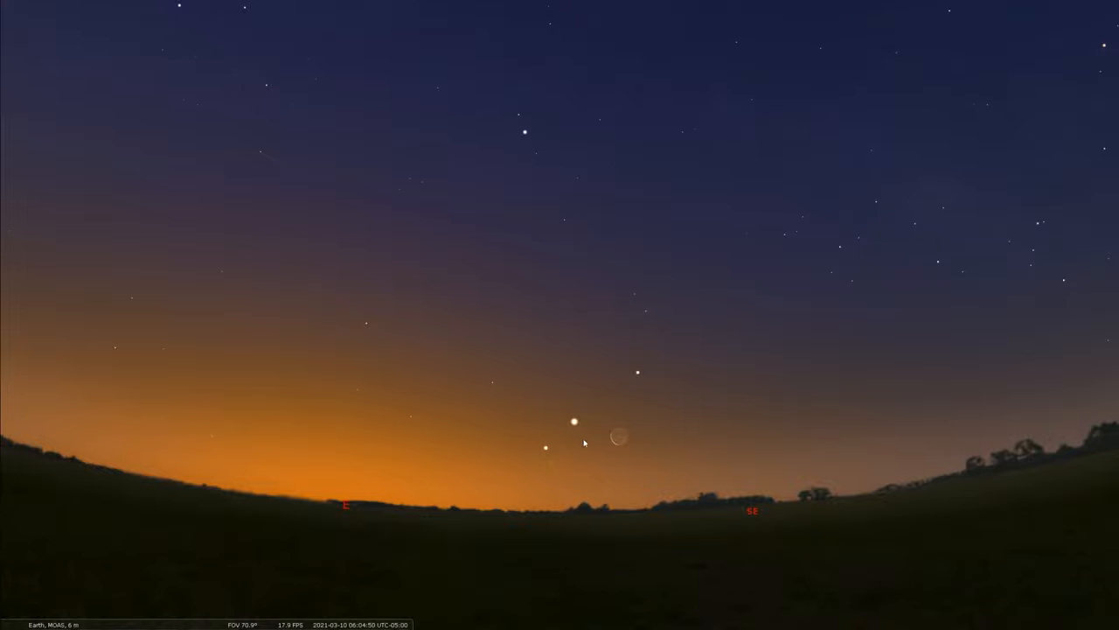
mouse_move(509, 474)
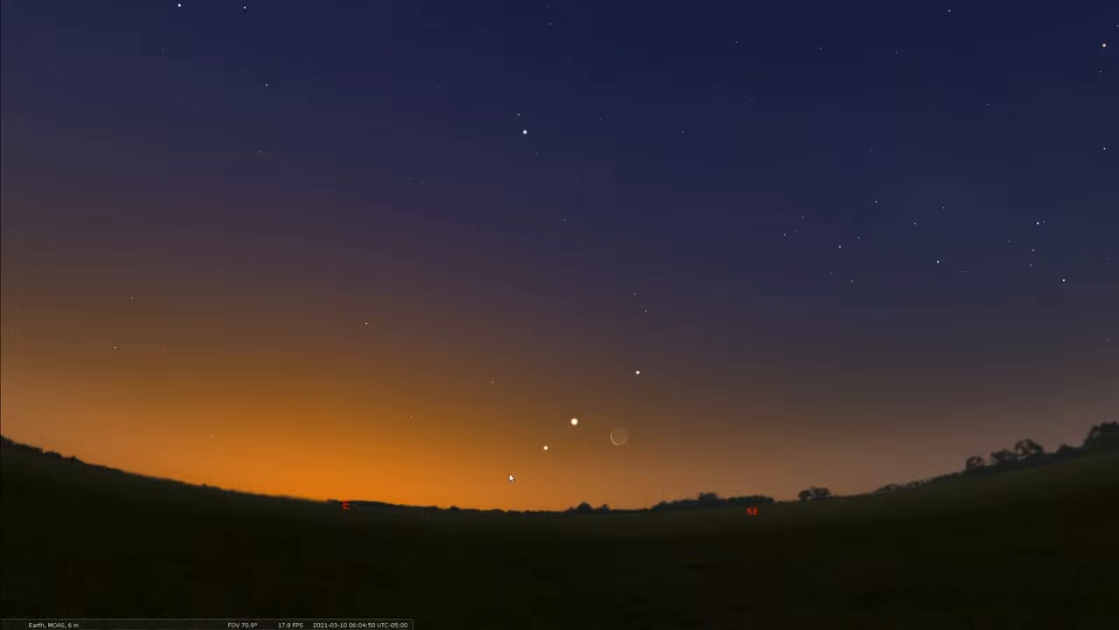
mouse_move(553, 483)
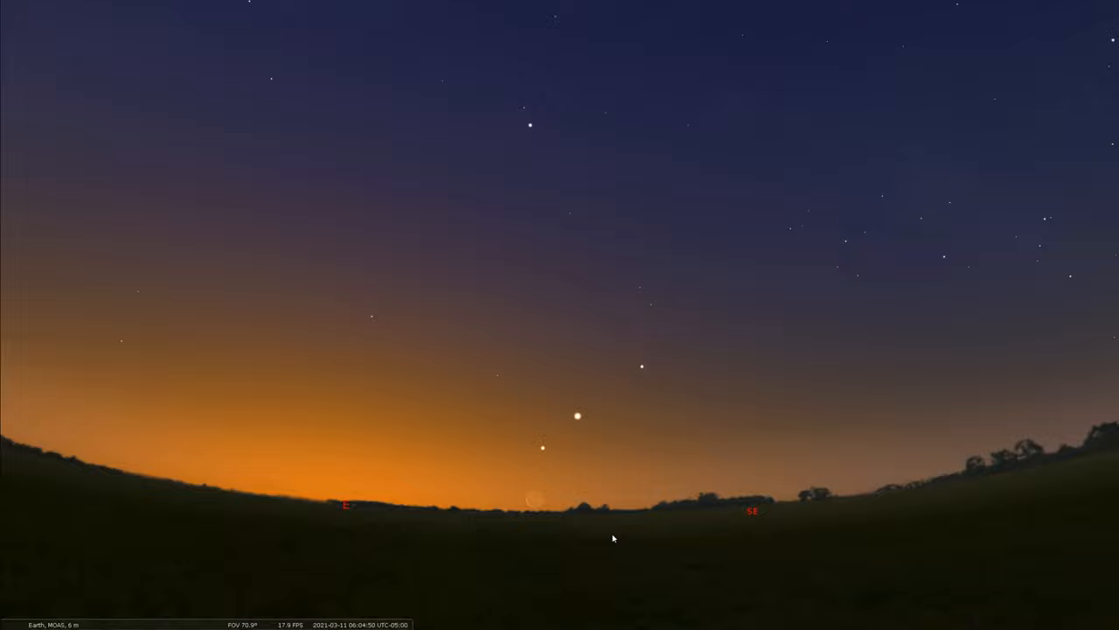
mouse_move(581, 457)
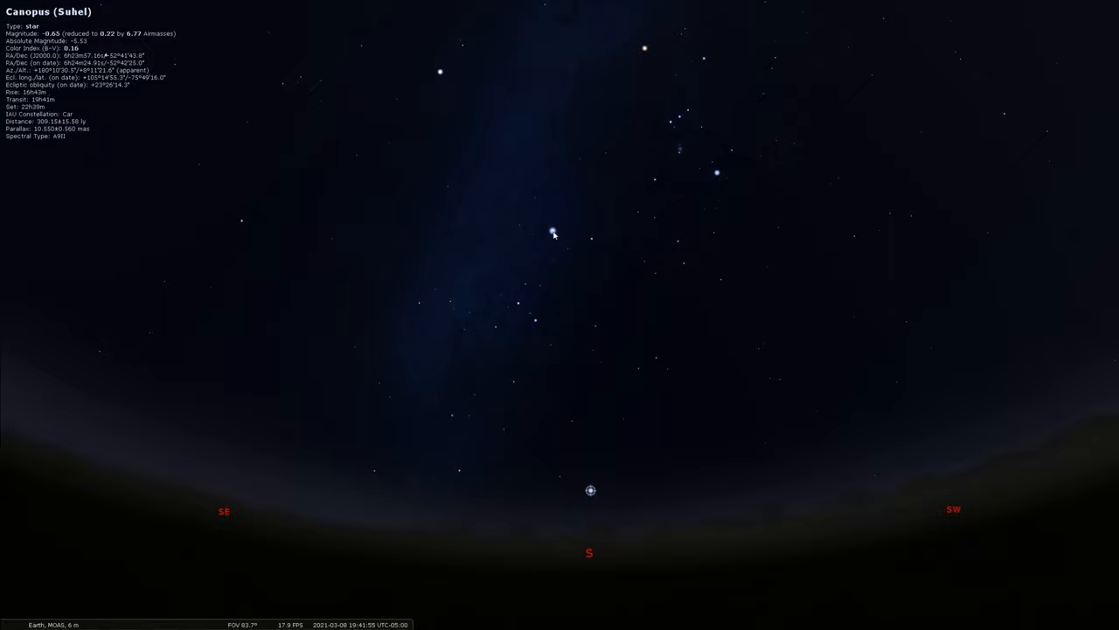
Step: Select Sirius, then the bright star Canopus low on the southern horizon to see its details
click(553, 230)
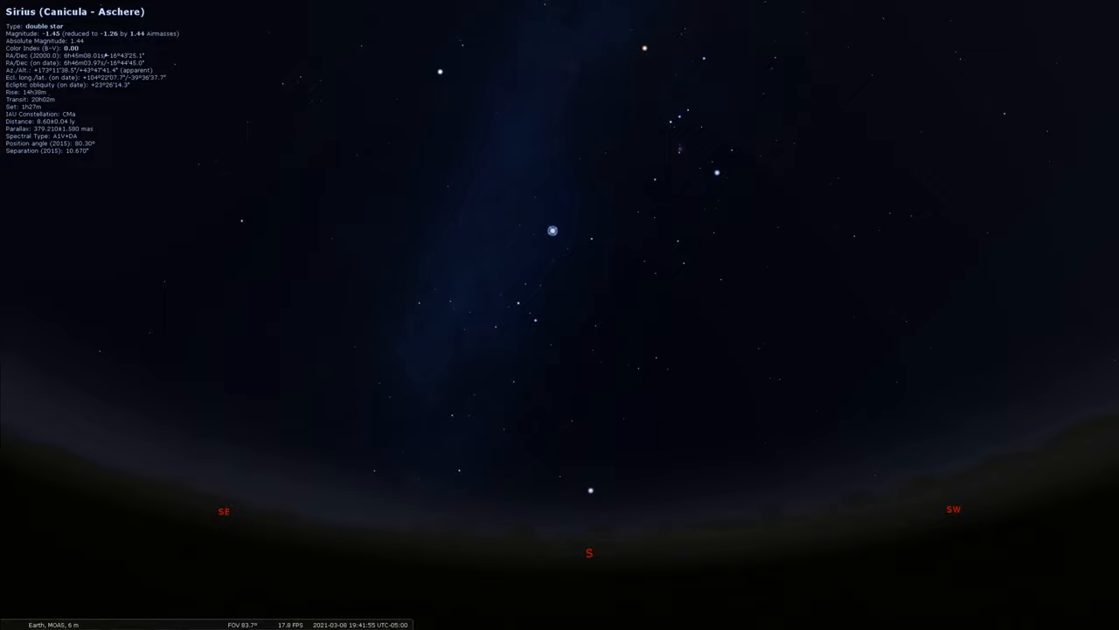
mouse_move(662, 37)
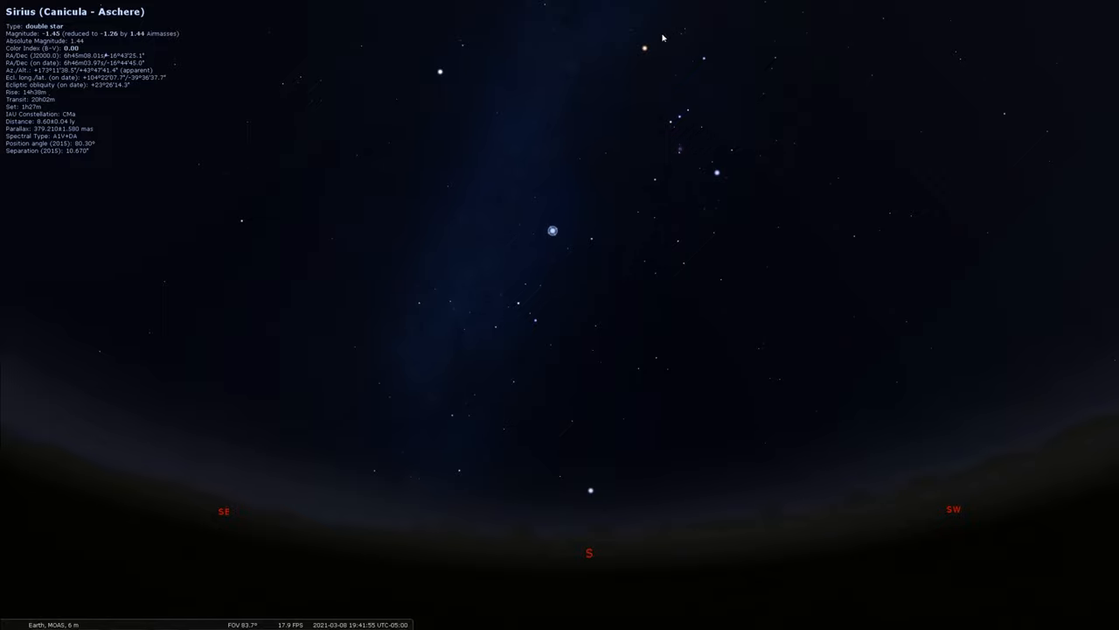
mouse_move(661, 134)
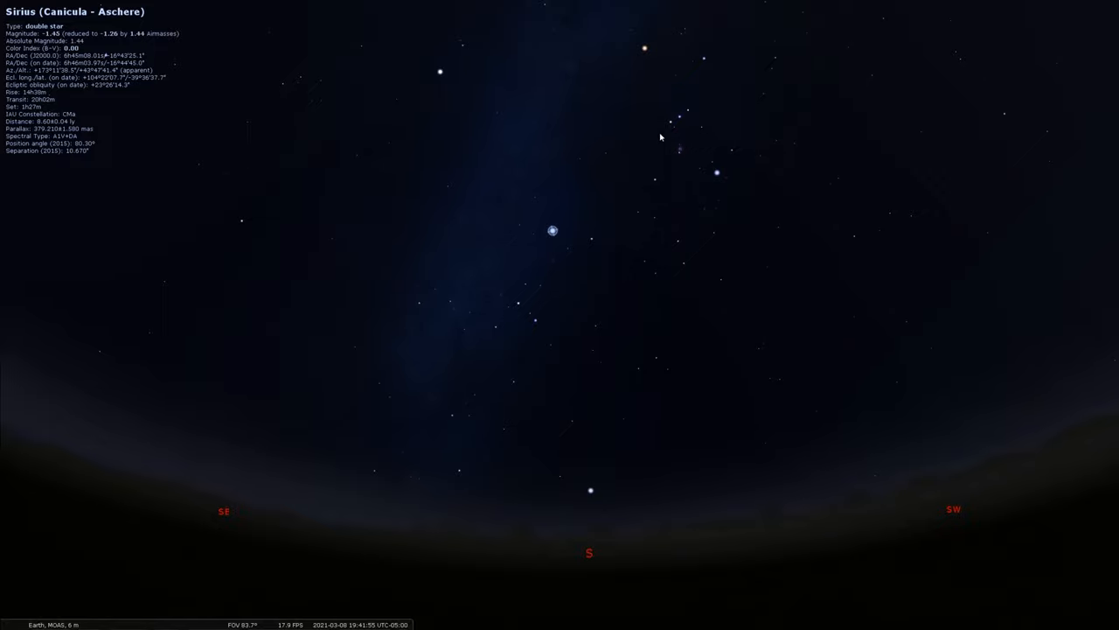
mouse_move(639, 173)
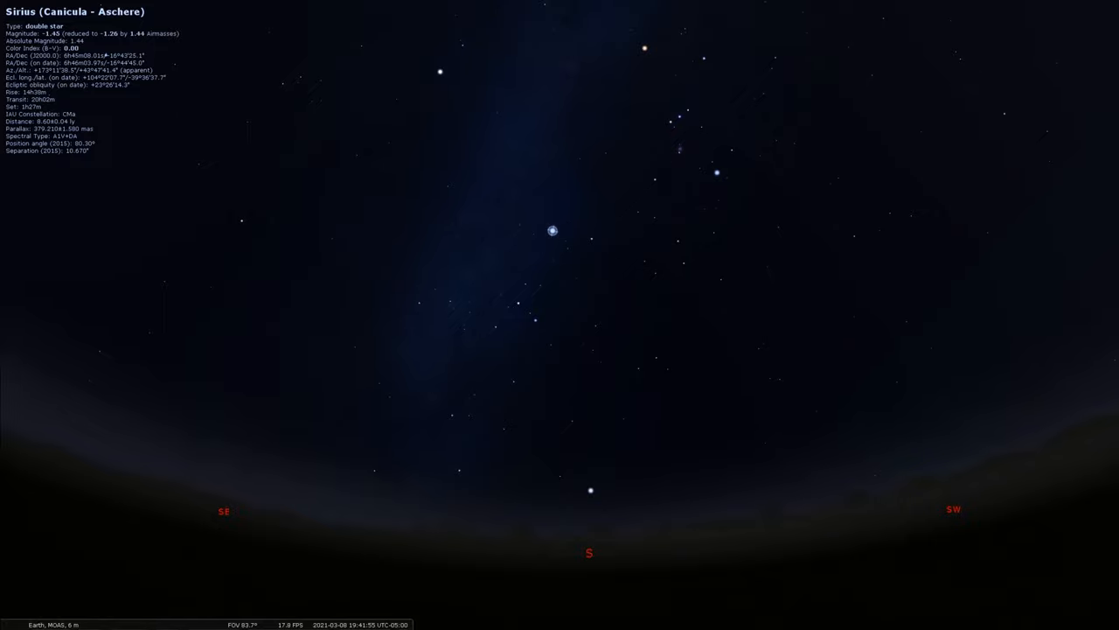
mouse_move(282, 294)
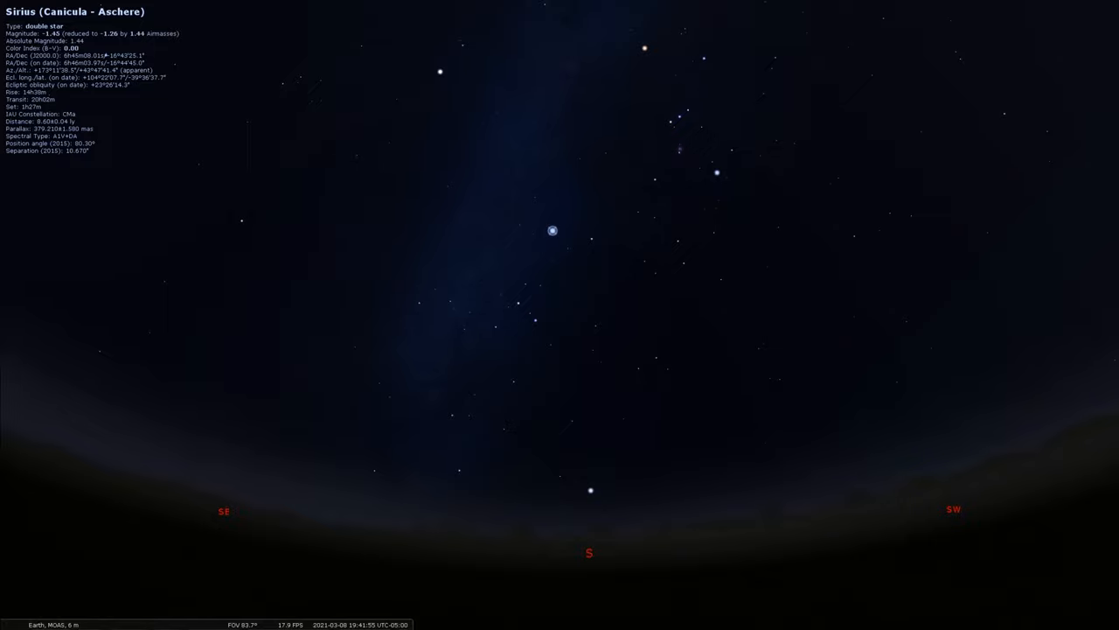
mouse_move(942, 344)
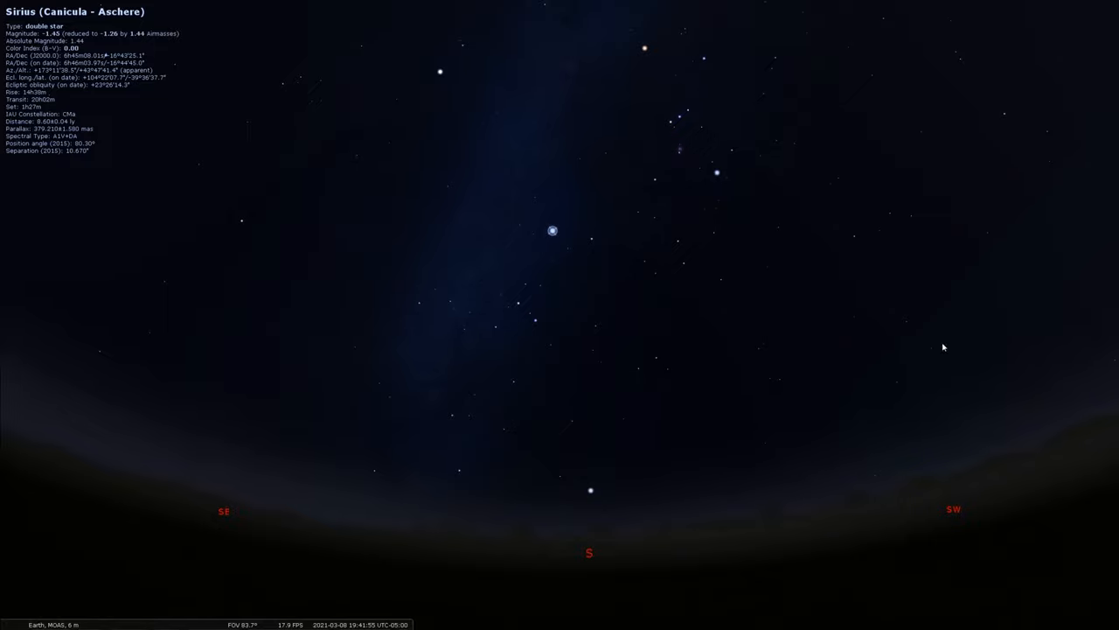
mouse_move(637, 410)
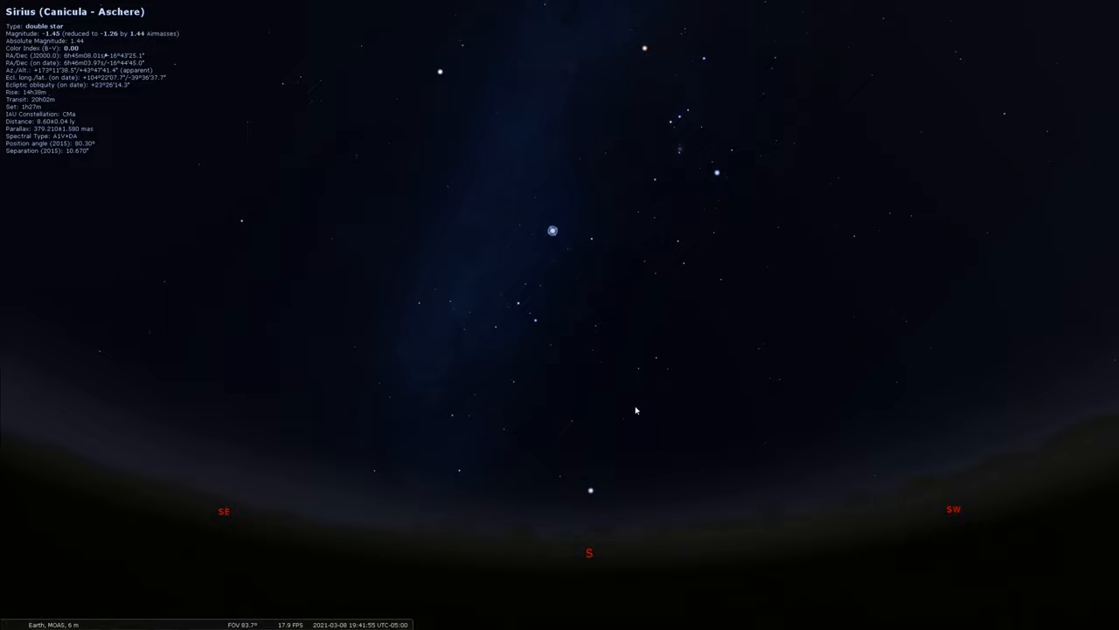
mouse_move(606, 300)
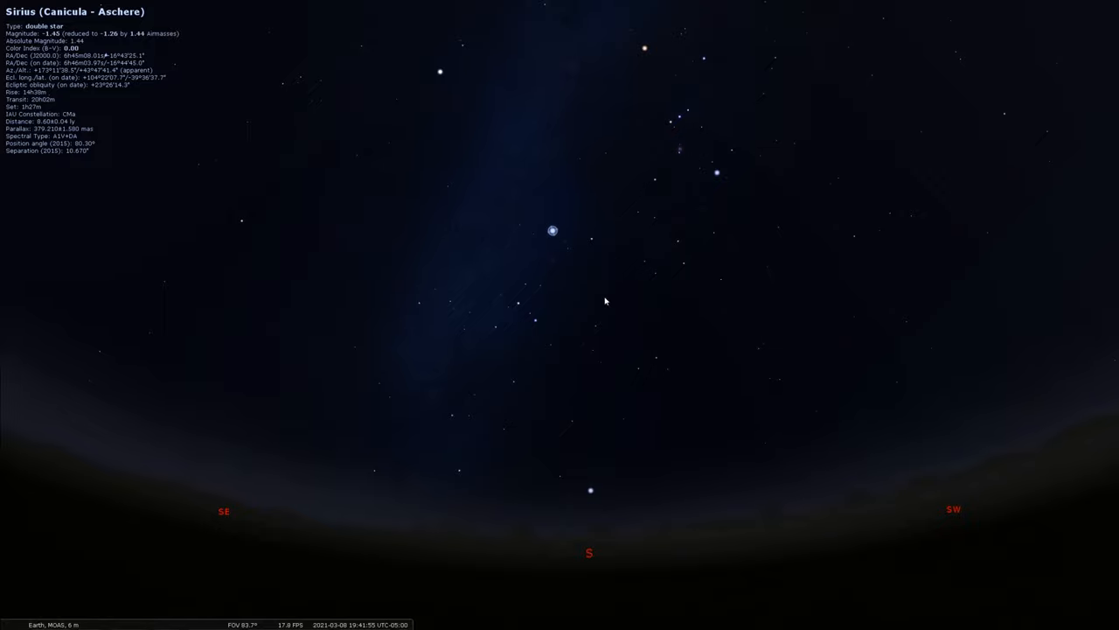
mouse_move(562, 238)
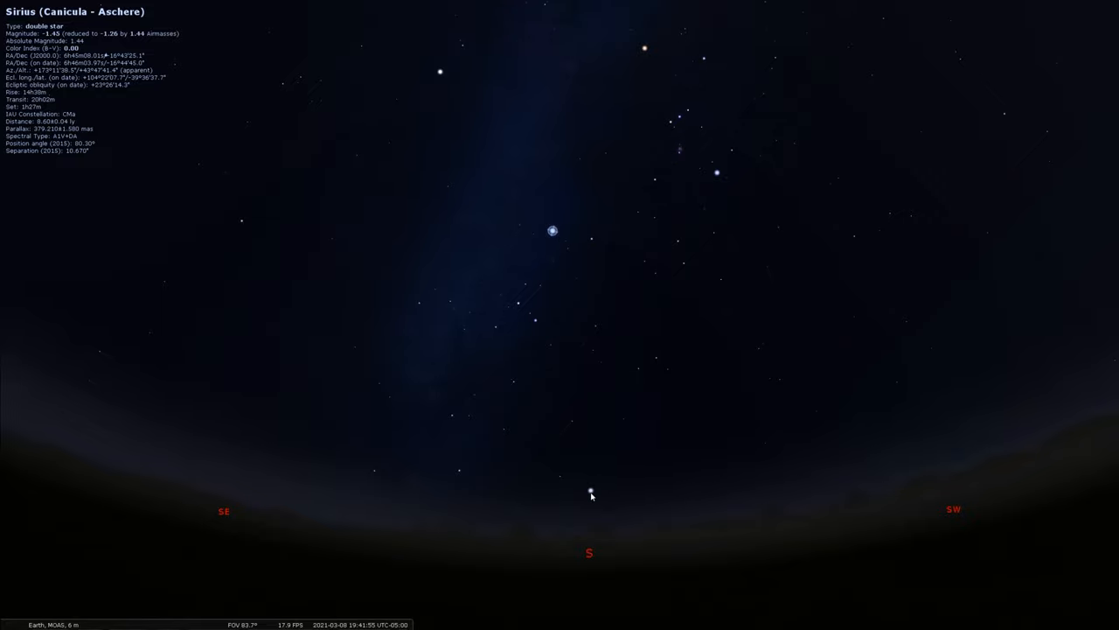
click(591, 491)
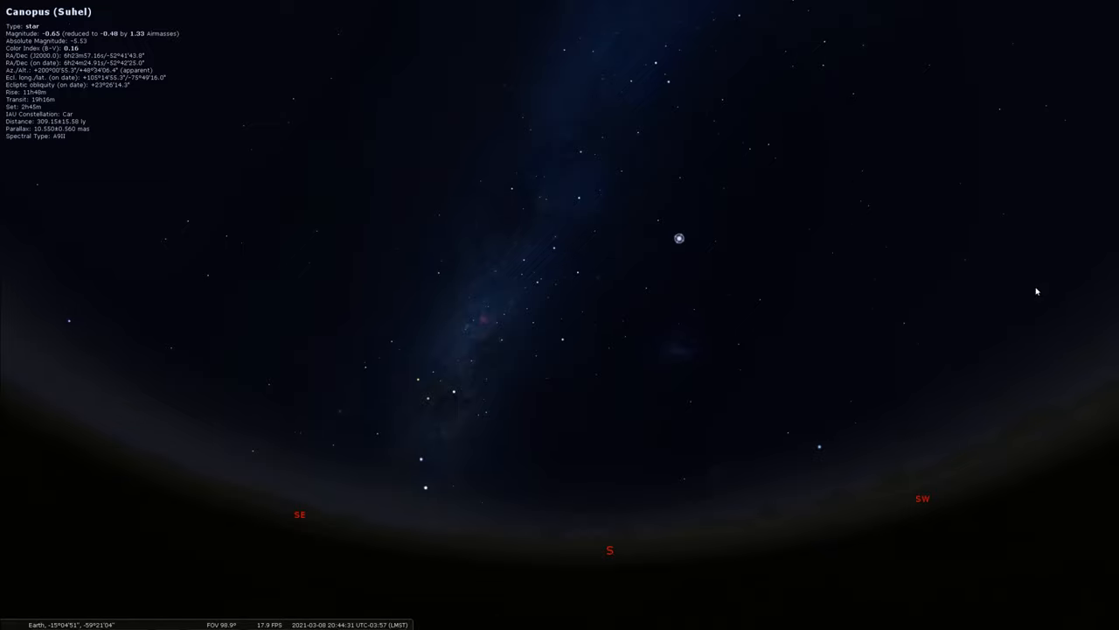
mouse_move(684, 437)
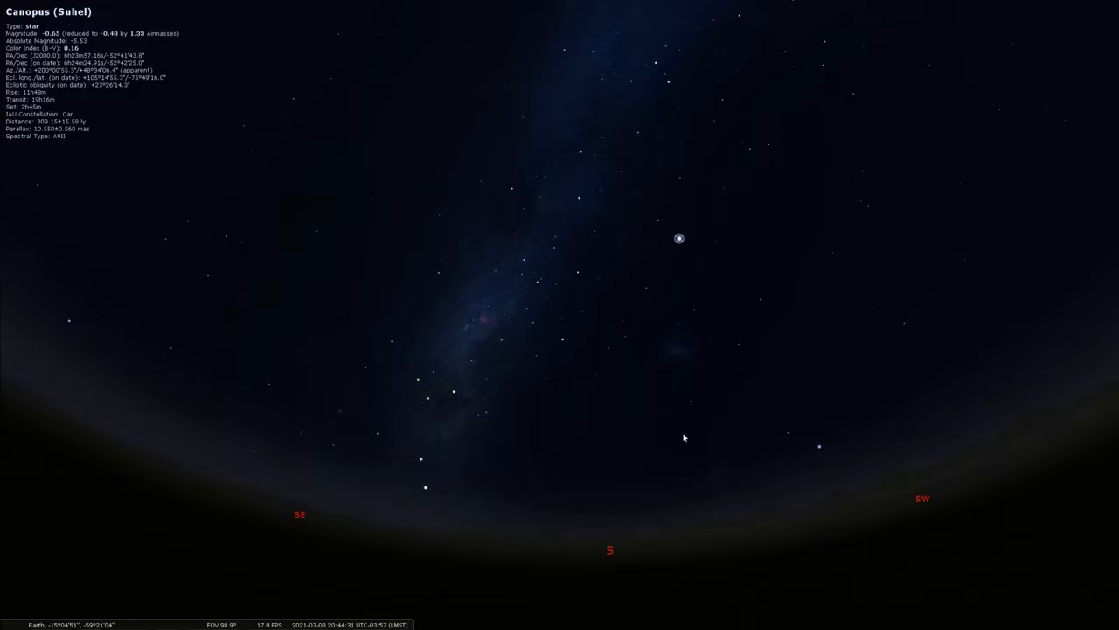
mouse_move(670, 538)
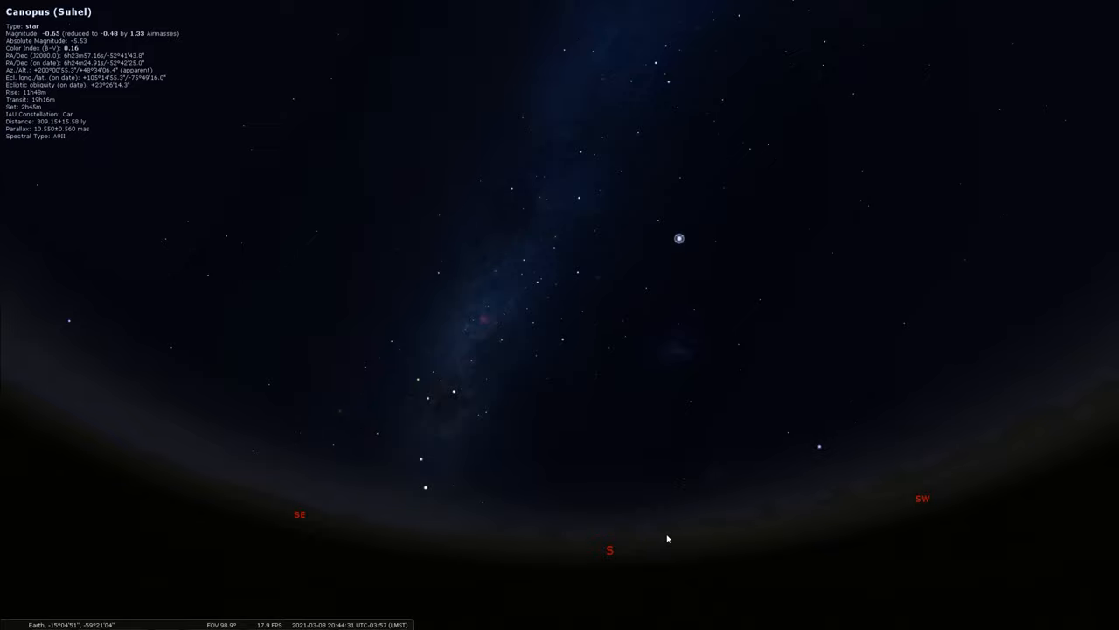
mouse_move(744, 346)
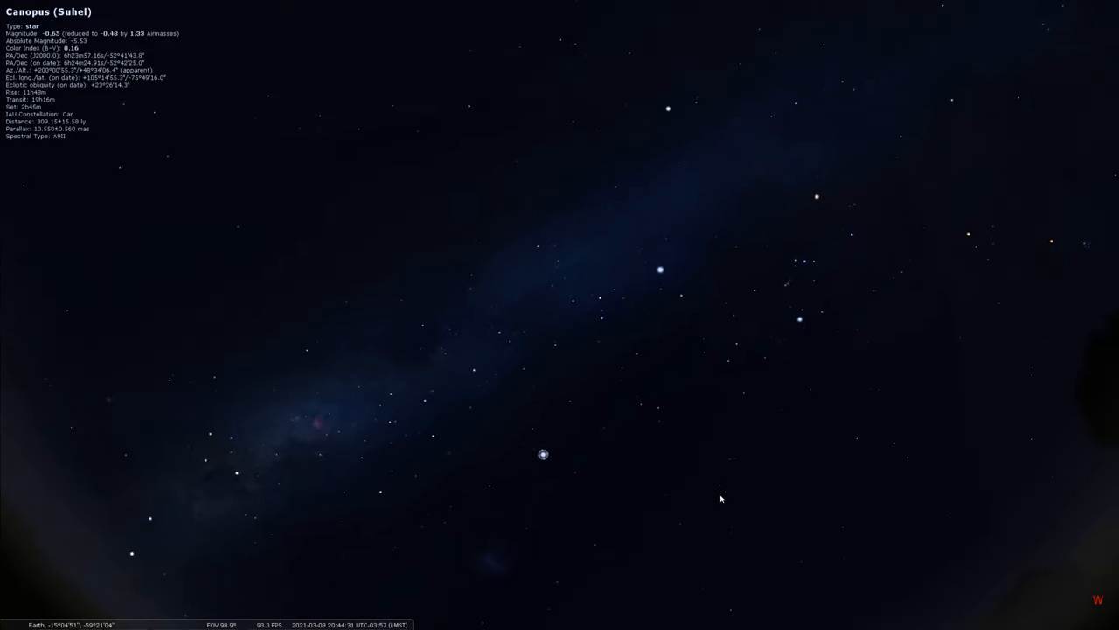
mouse_move(756, 261)
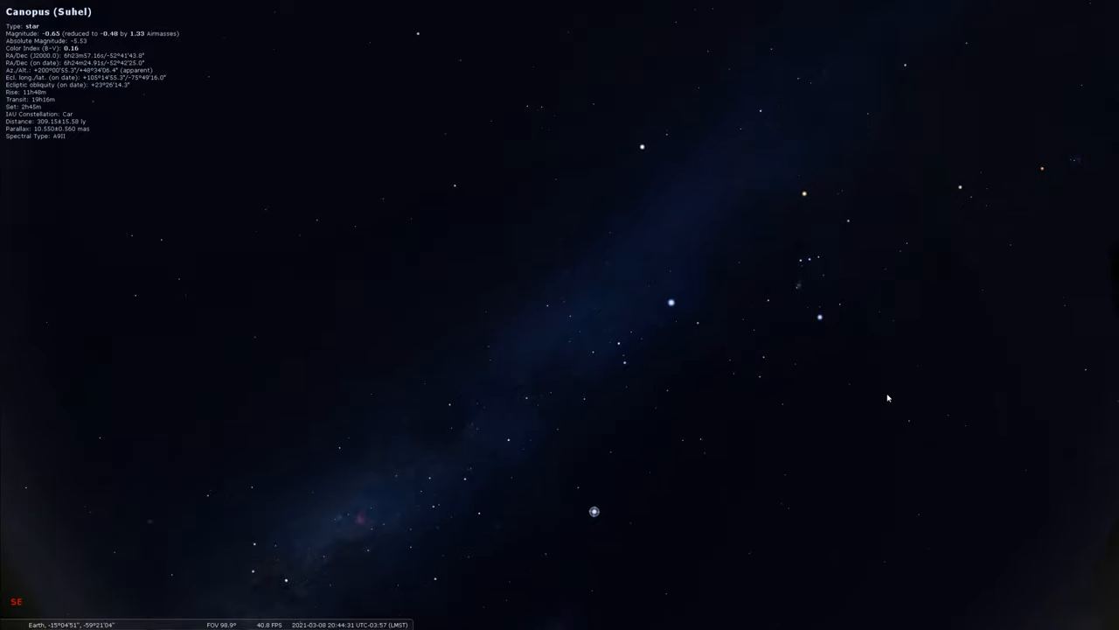
scroll(down, 3)
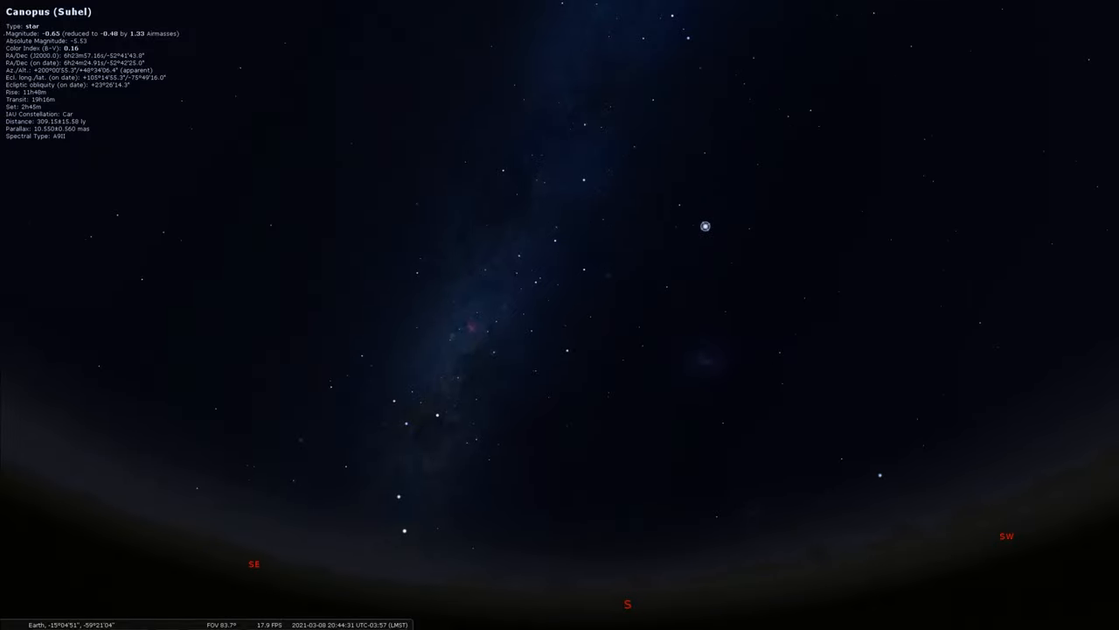
Step: Turn on constellation lines so Carina's figure is traced through Canopus
key(c)
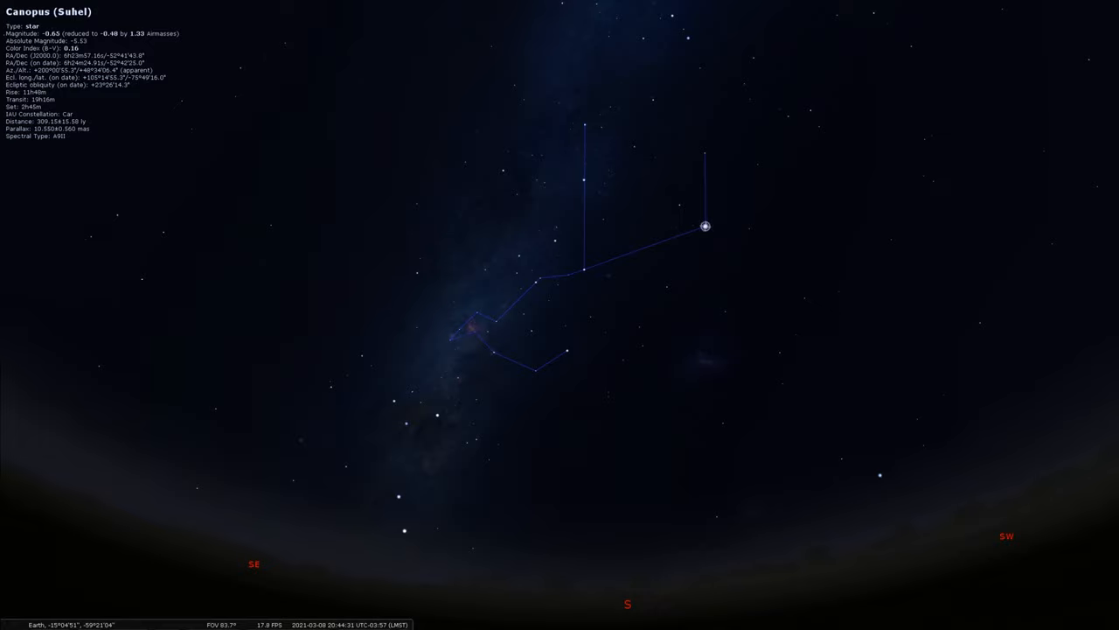
mouse_move(540, 320)
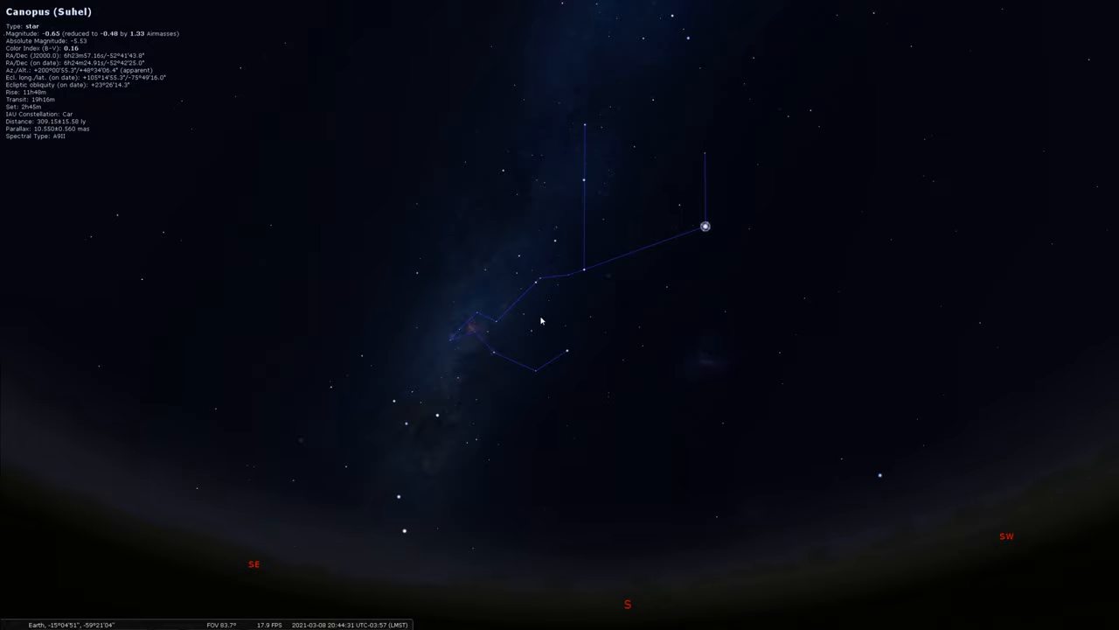
mouse_move(634, 153)
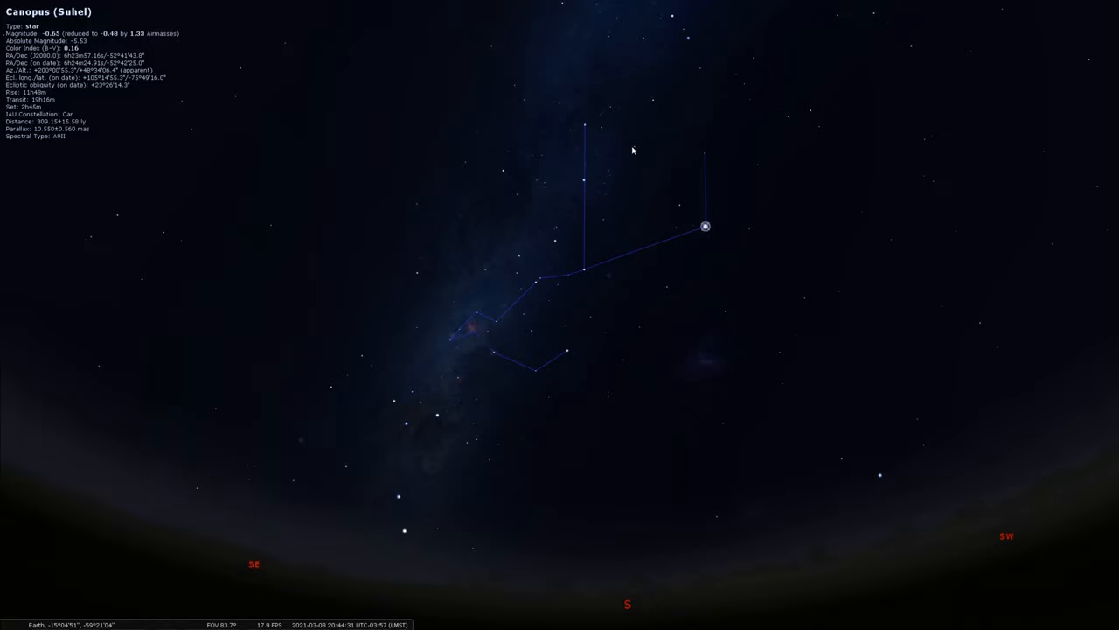
mouse_move(1086, 358)
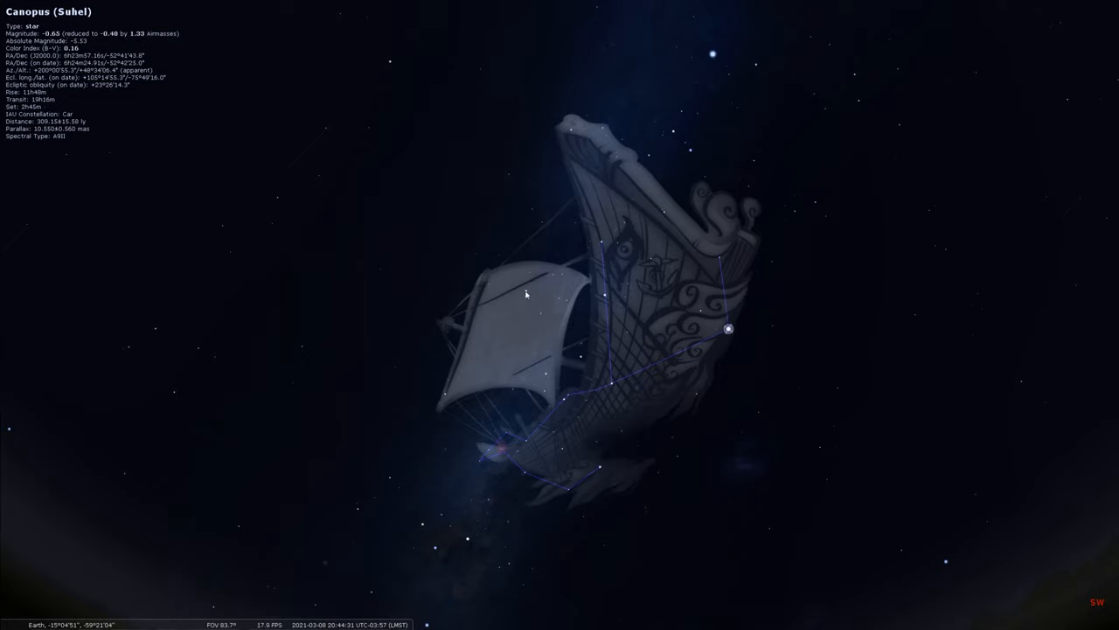
Step: Select the star Suhail on the Argo Navis ship's sail to show its info panel
click(524, 290)
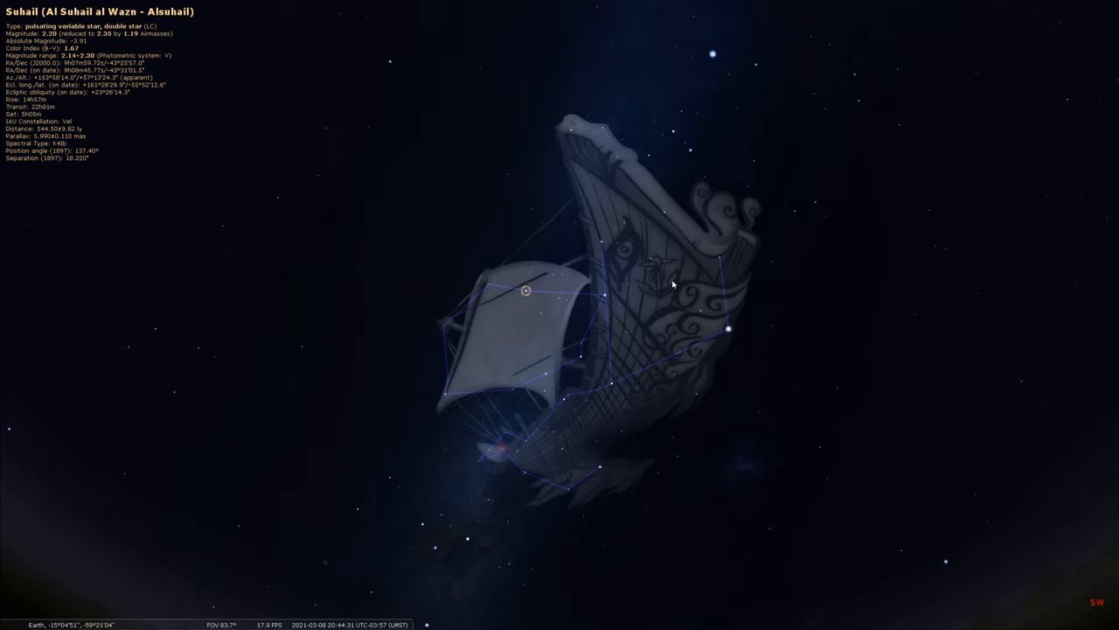
mouse_move(687, 237)
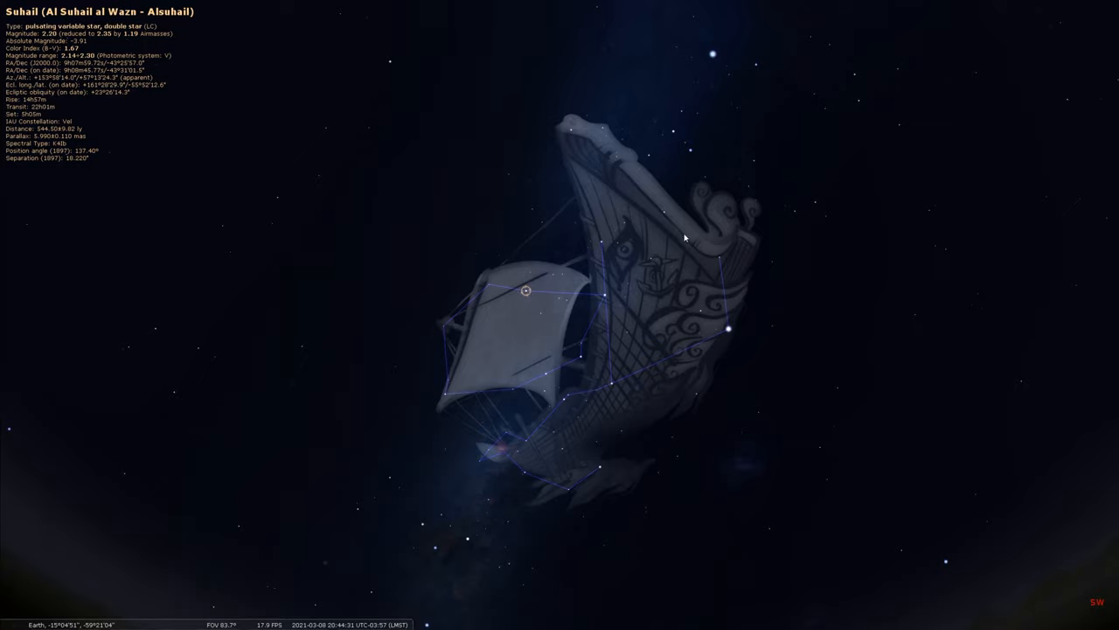
mouse_move(667, 227)
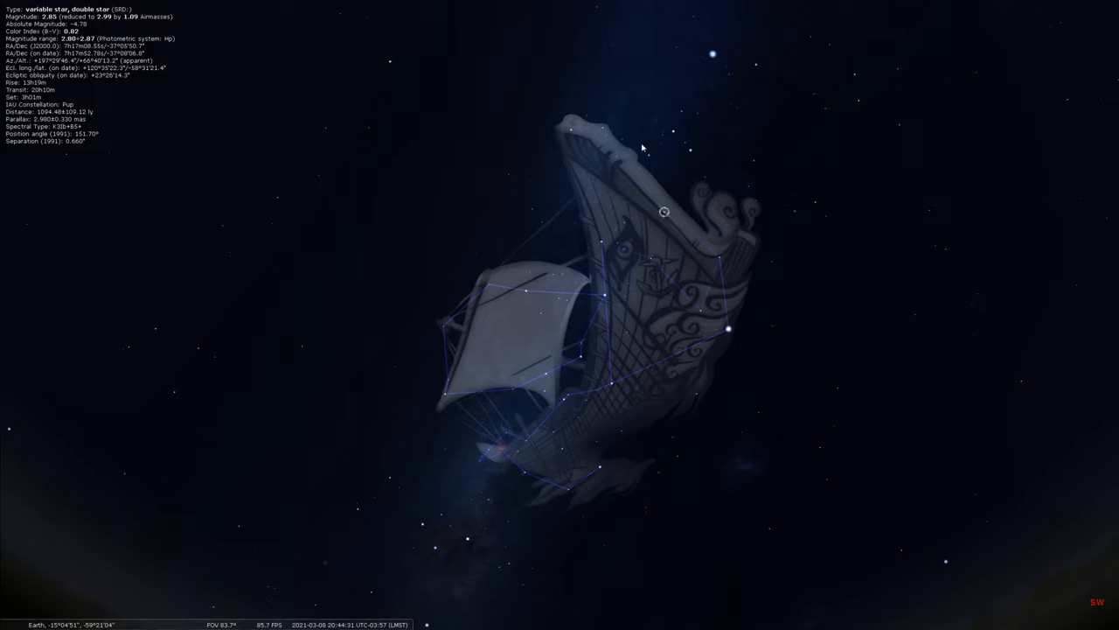
mouse_move(586, 373)
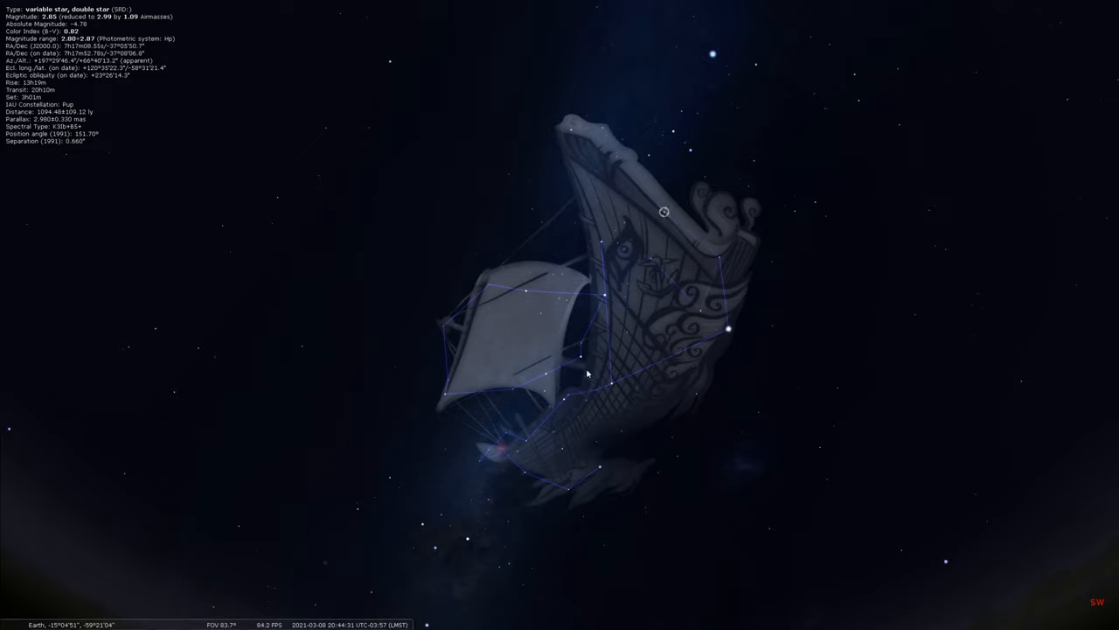
mouse_move(543, 153)
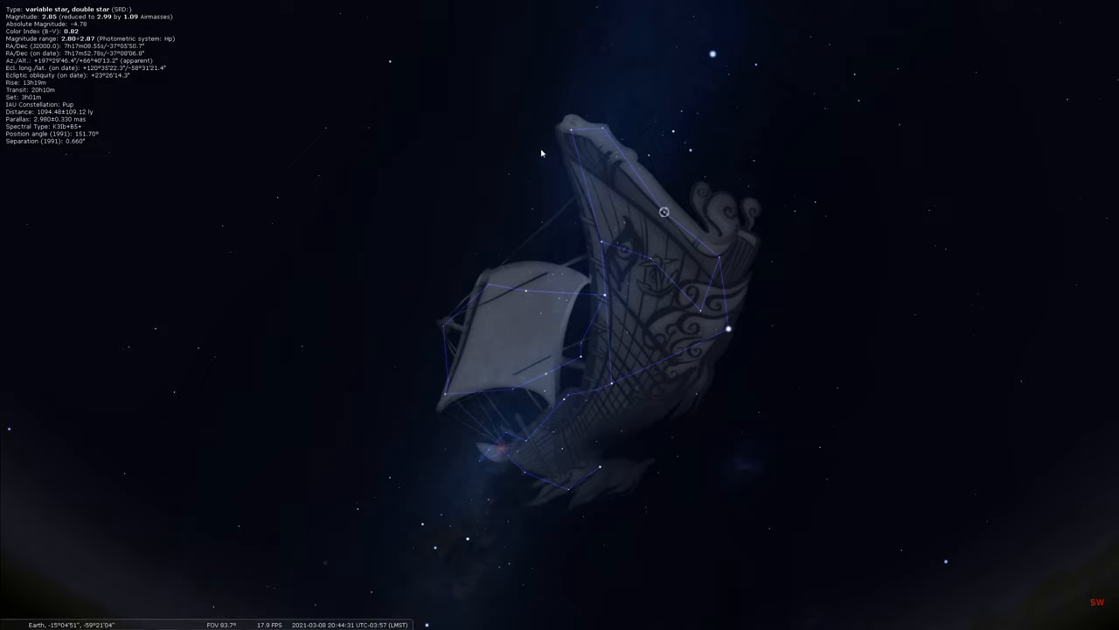
mouse_move(514, 157)
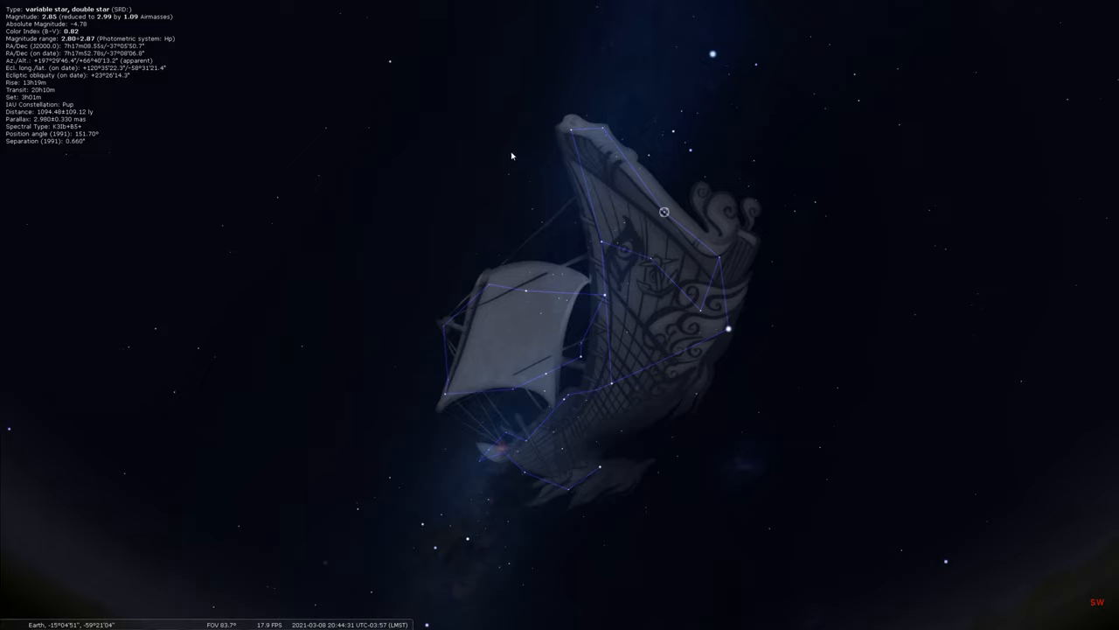
mouse_move(520, 155)
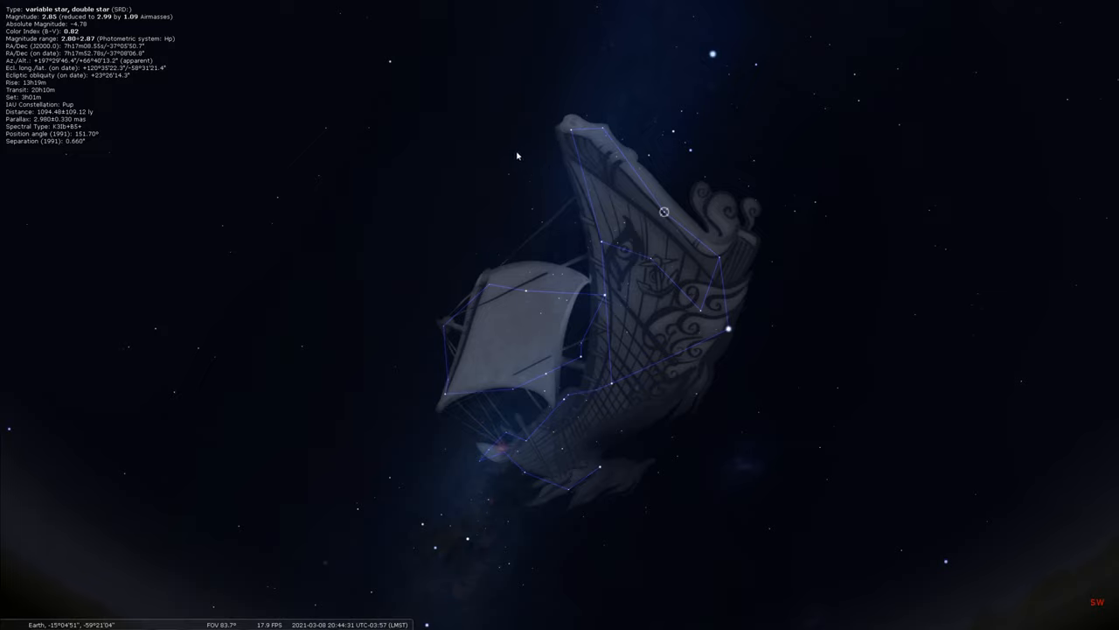
mouse_move(547, 226)
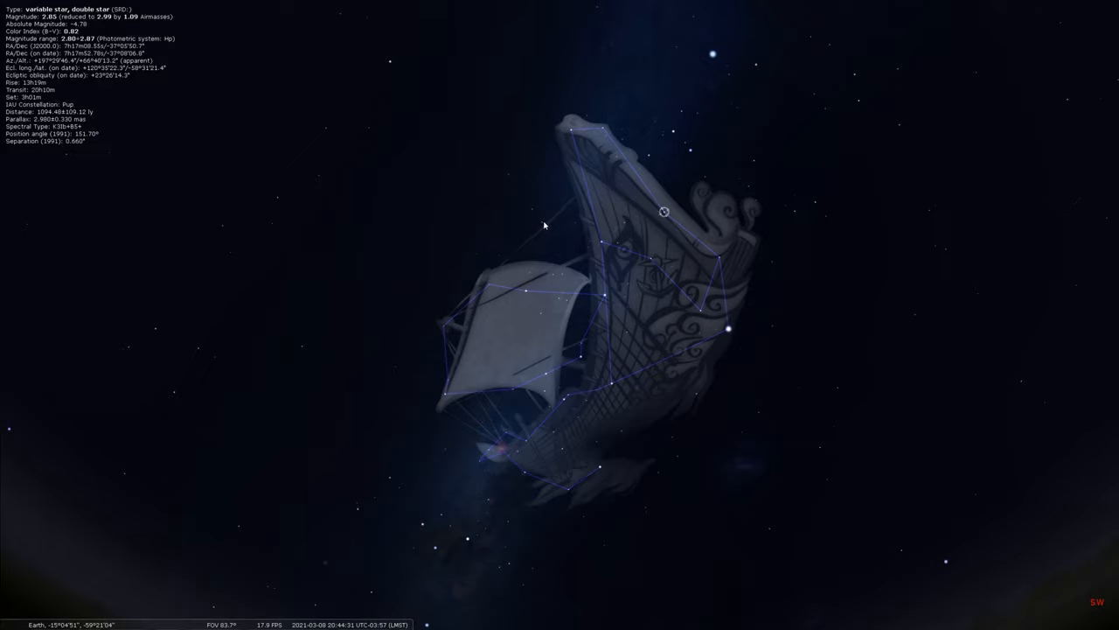
mouse_move(546, 229)
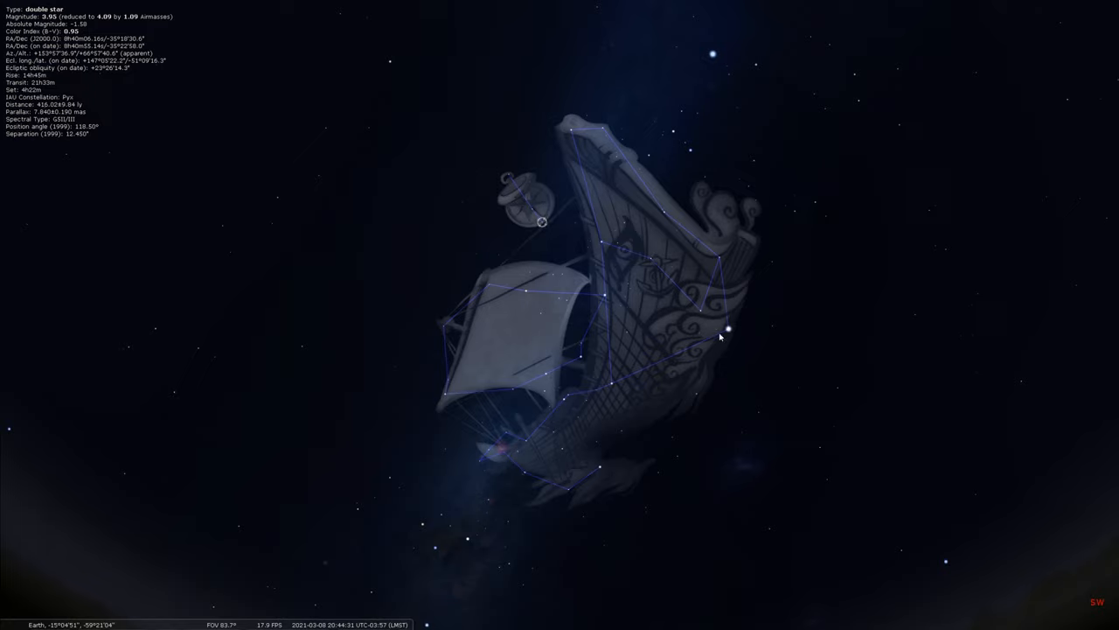
mouse_move(870, 361)
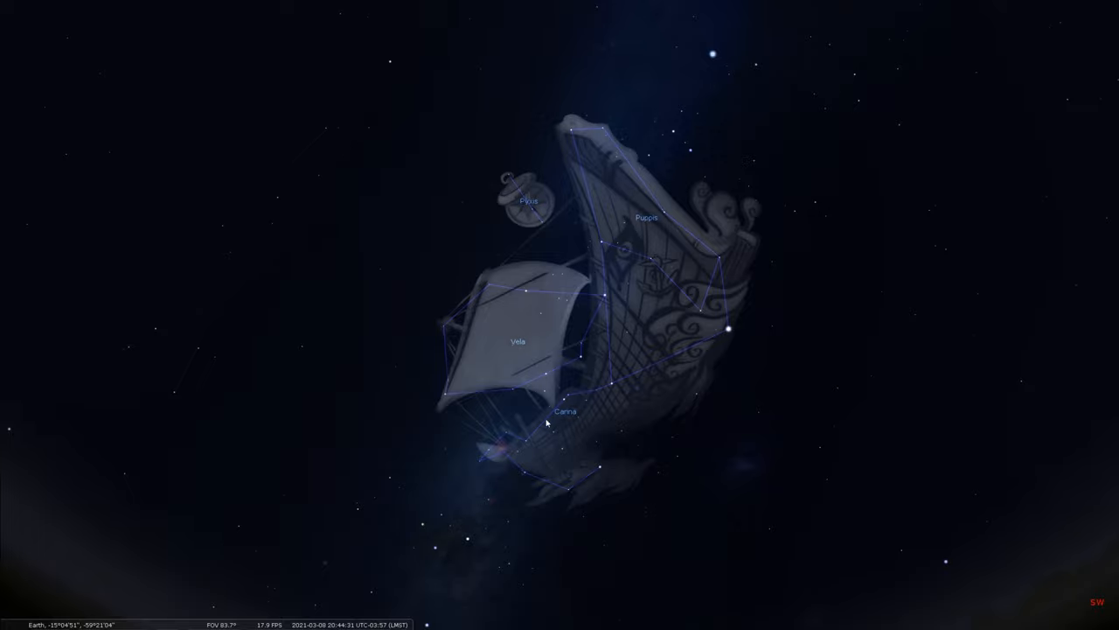
mouse_move(688, 288)
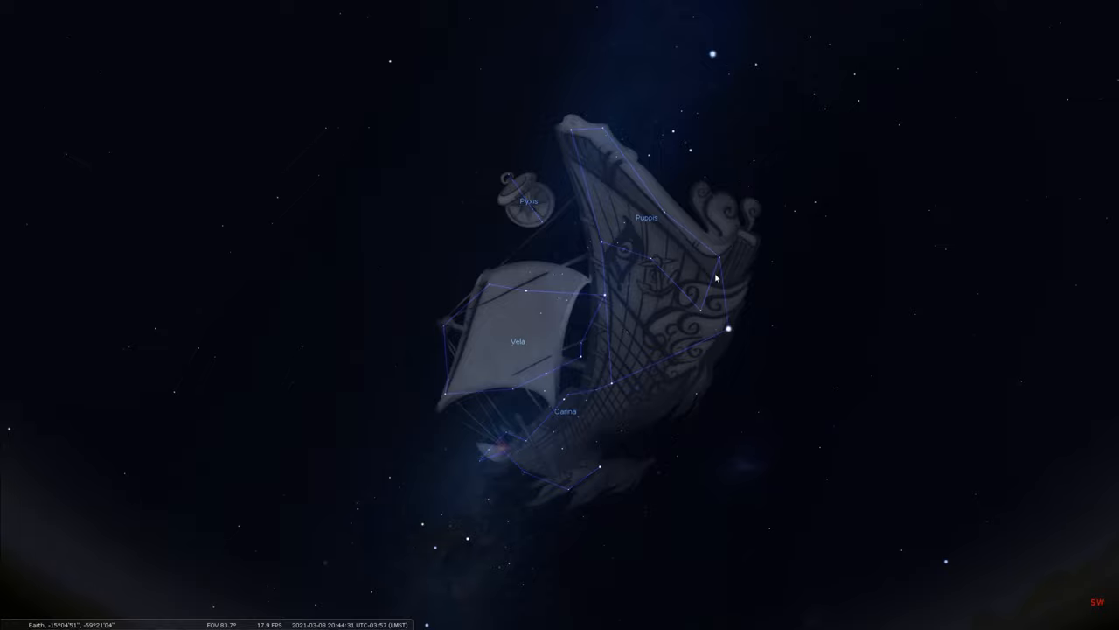
mouse_move(525, 177)
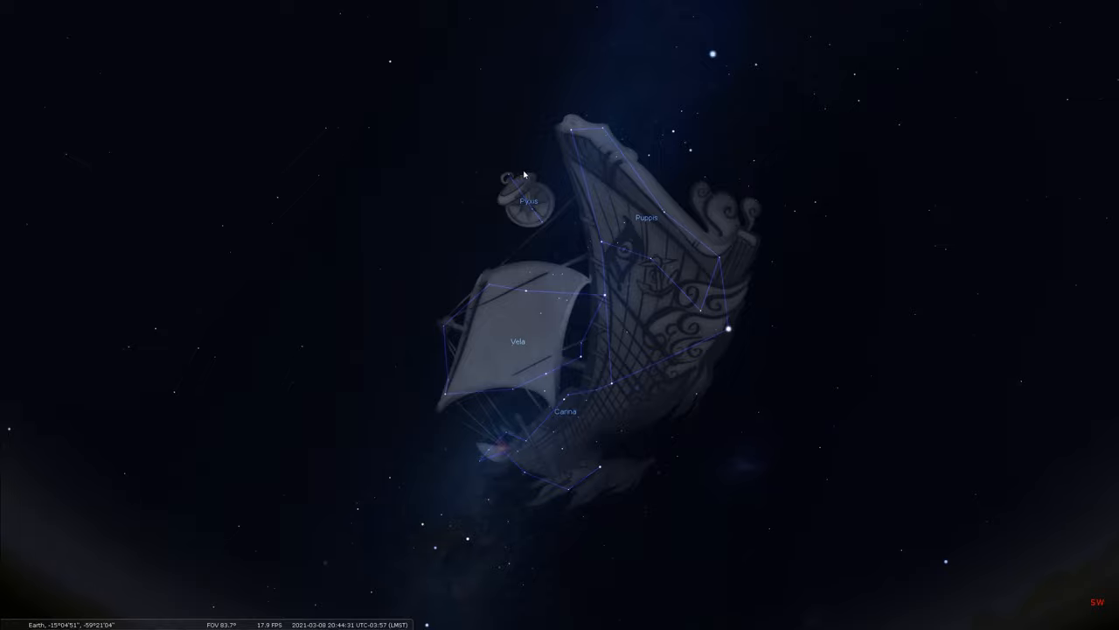
mouse_move(874, 237)
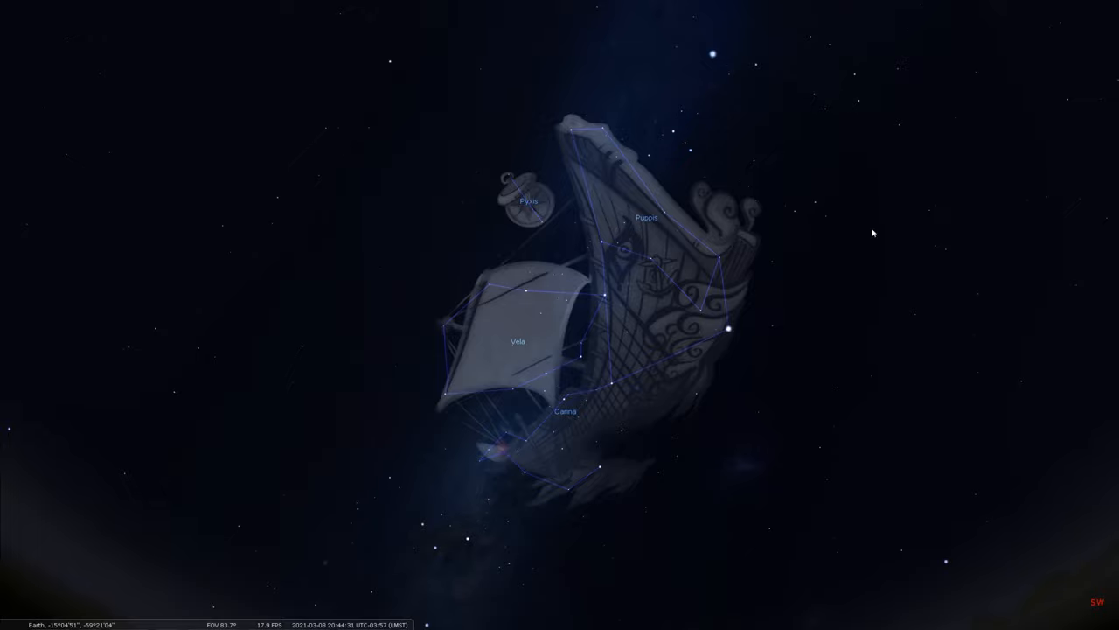
mouse_move(582, 87)
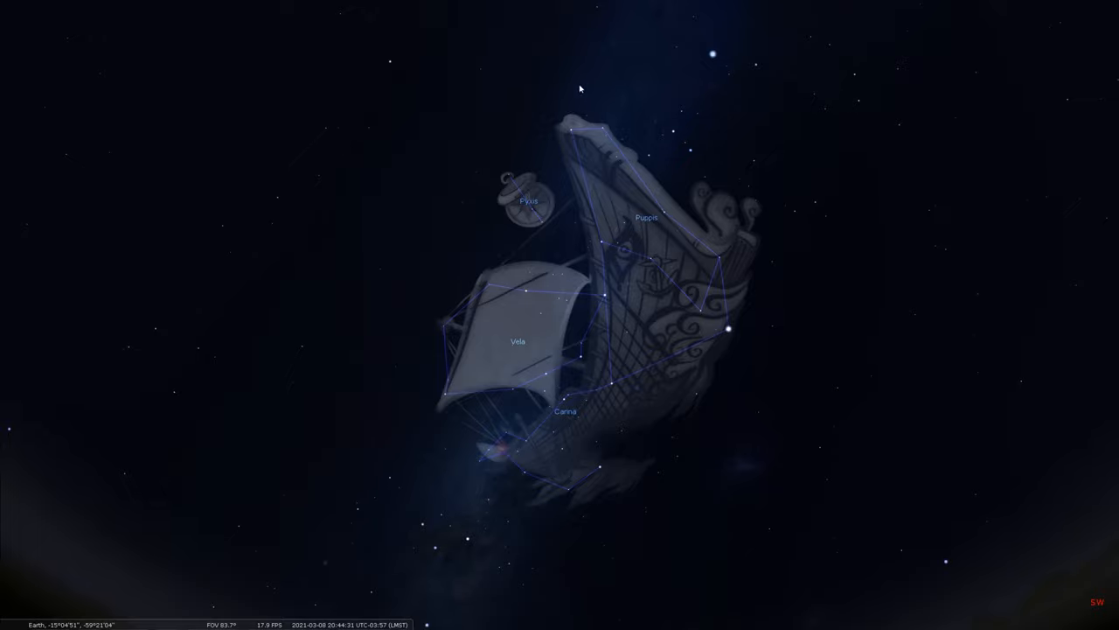
mouse_move(375, 278)
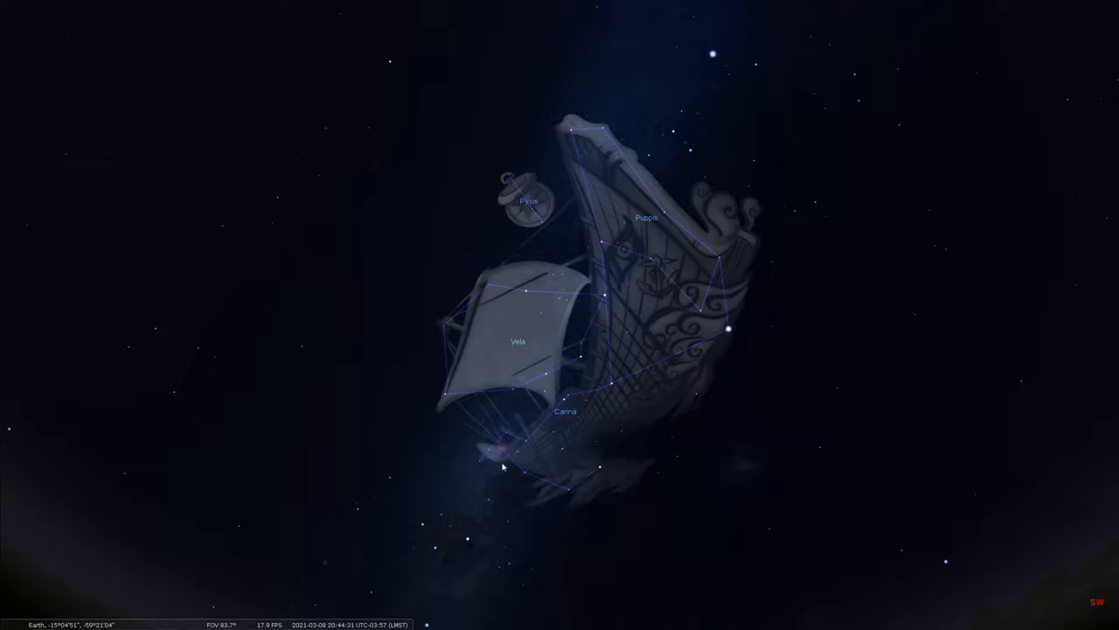
mouse_move(751, 372)
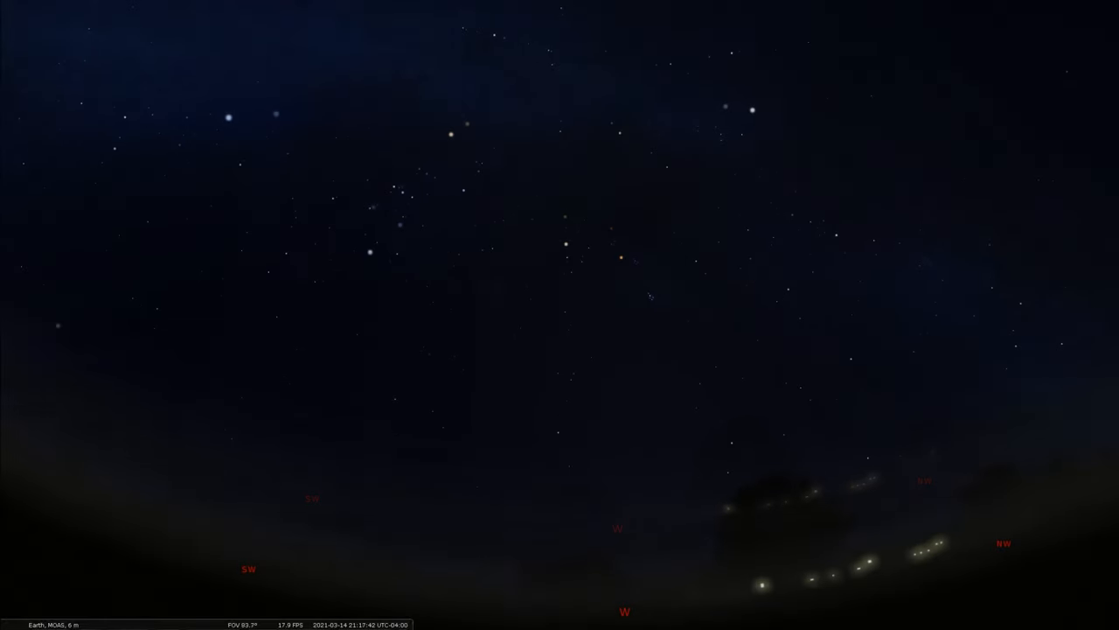
Step: Select Mars and display the Taurus bull artwork and stick lines around it
click(618, 256)
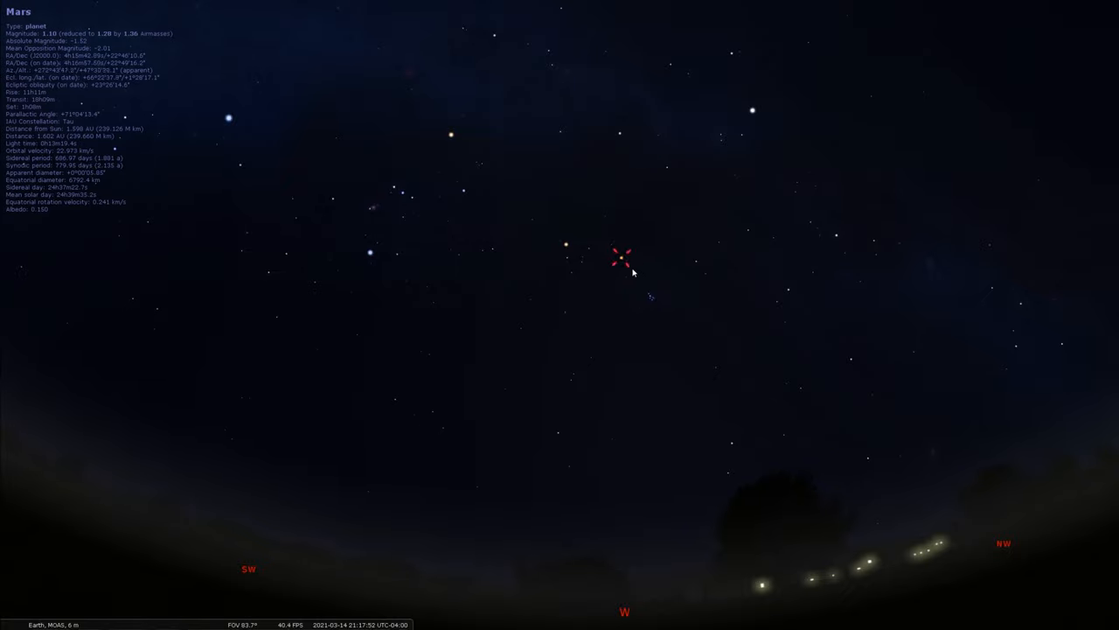
click(564, 243)
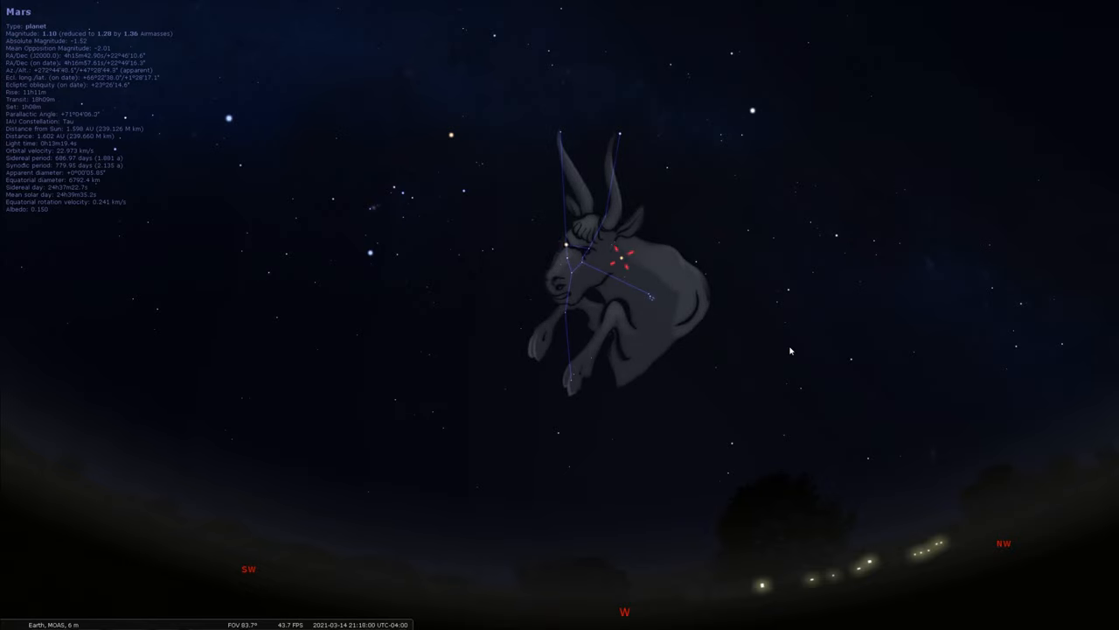
mouse_move(780, 349)
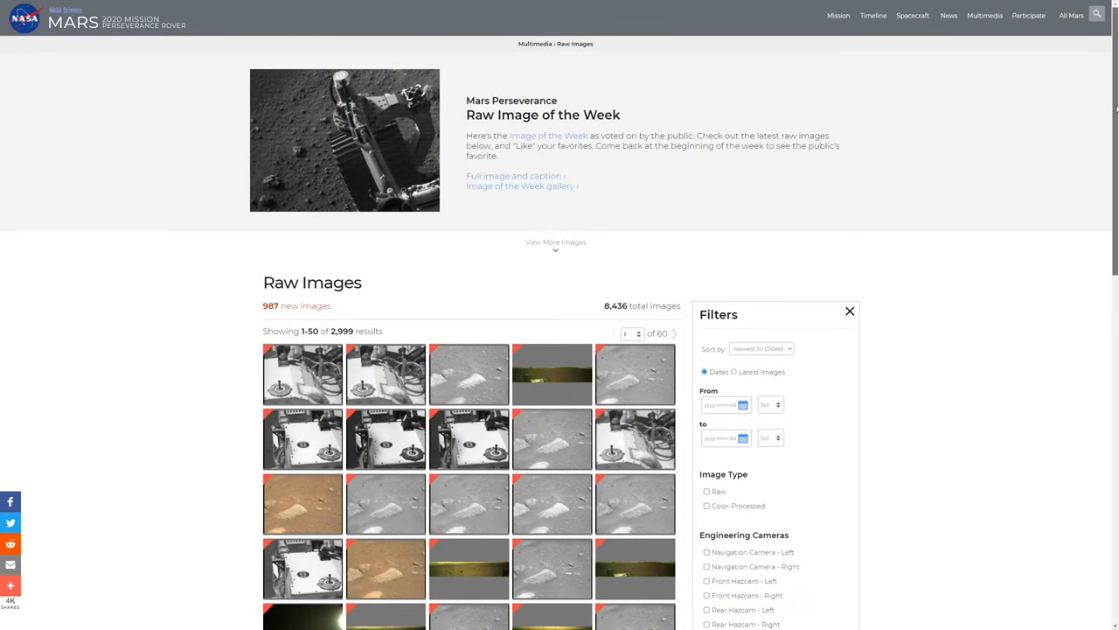
Step: Like the Sol 16 Left Navigation Camera image and go to its Full Caption page
scroll(down, 3)
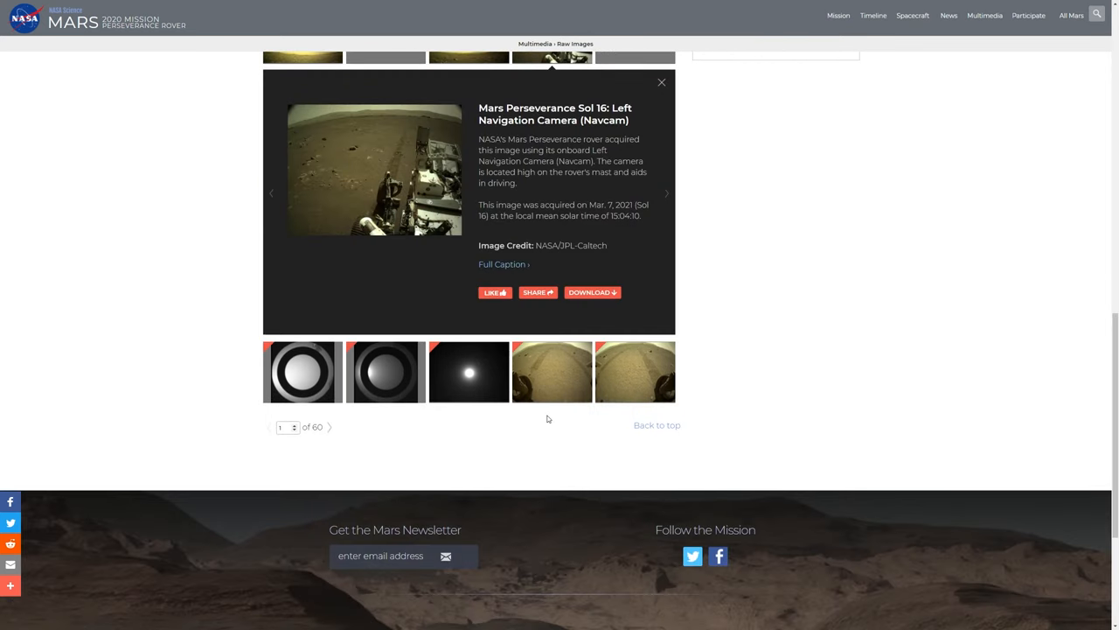
click(493, 292)
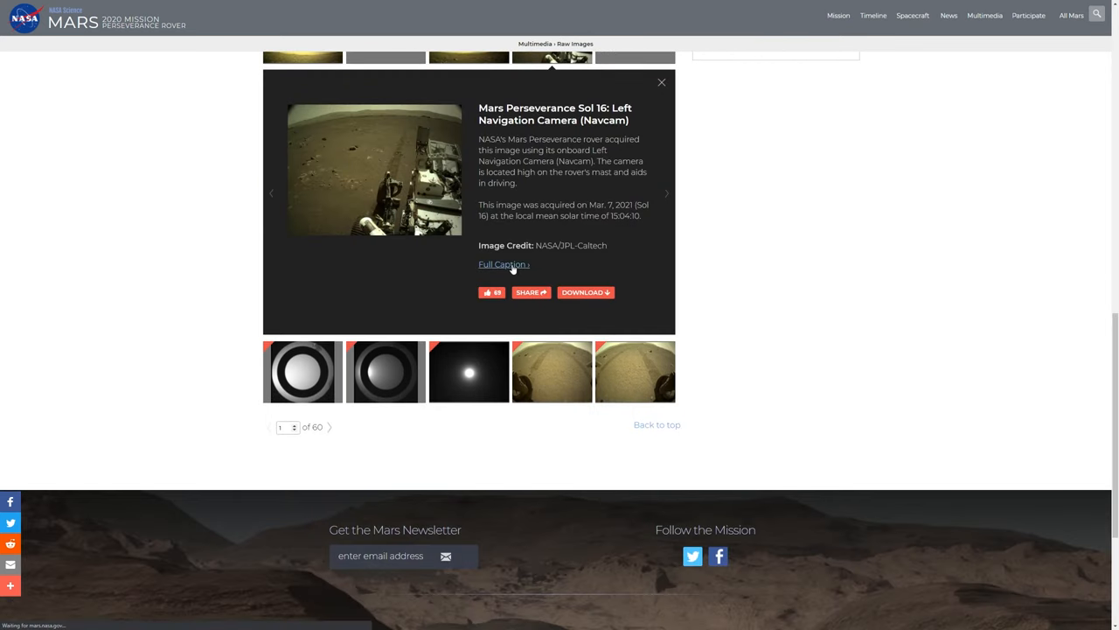
click(502, 263)
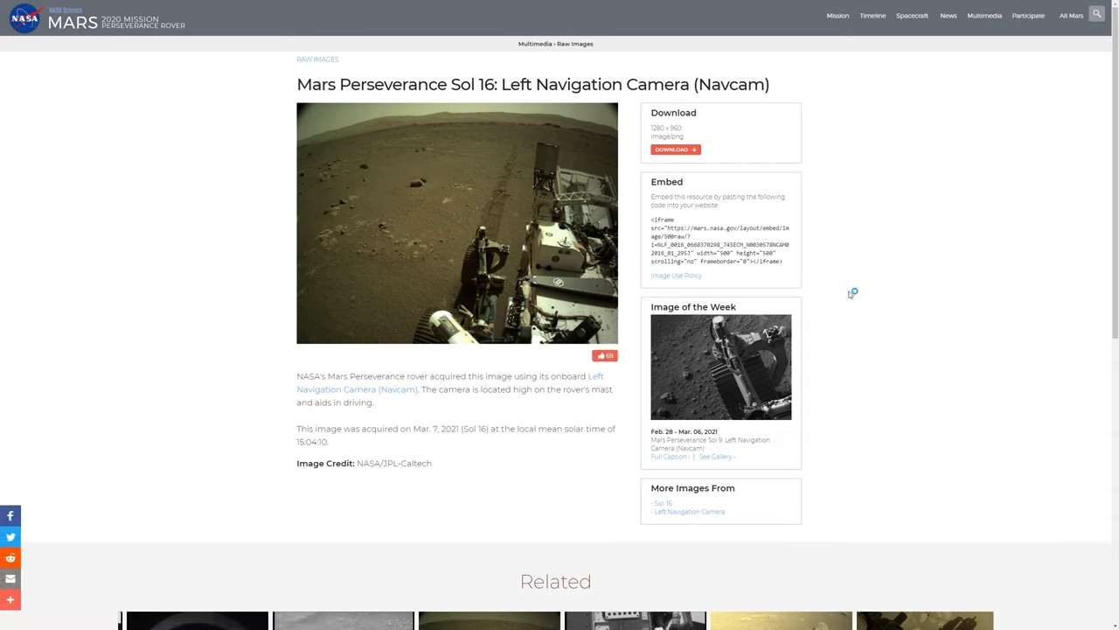